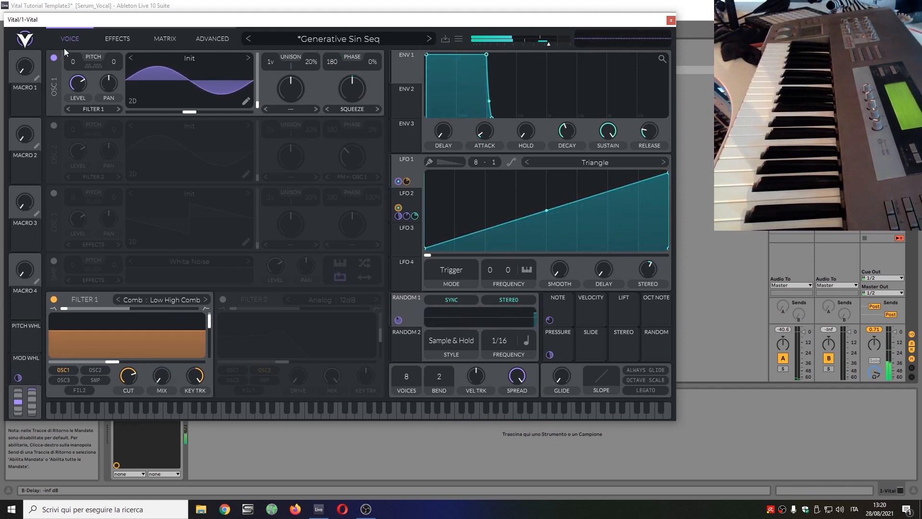
# Initialize the patch from the Vital logo menu, replacing the generative sequence preset.
pyautogui.click(341, 38)
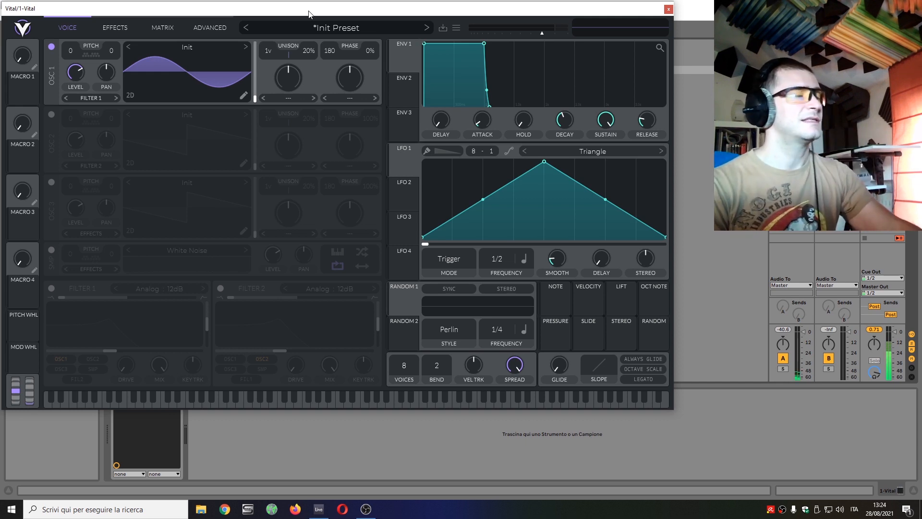
pyautogui.moveTo(137, 57)
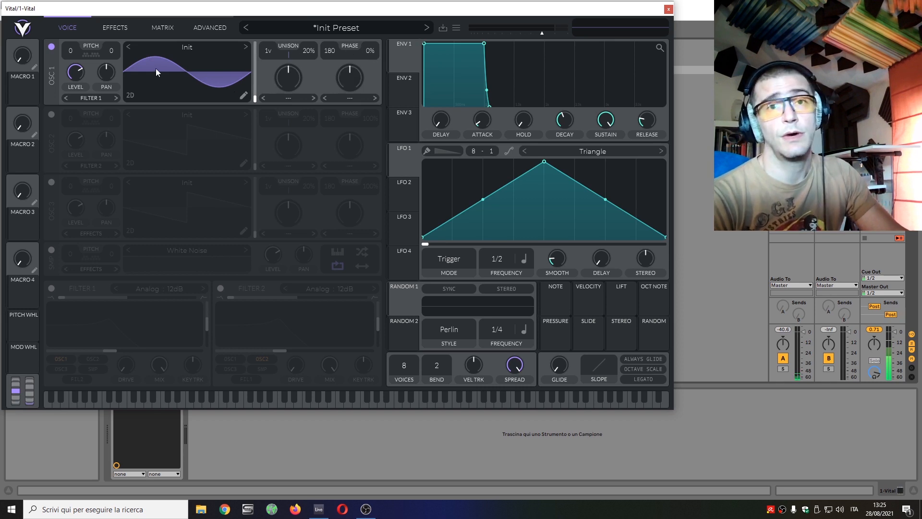
pyautogui.moveTo(371, 52)
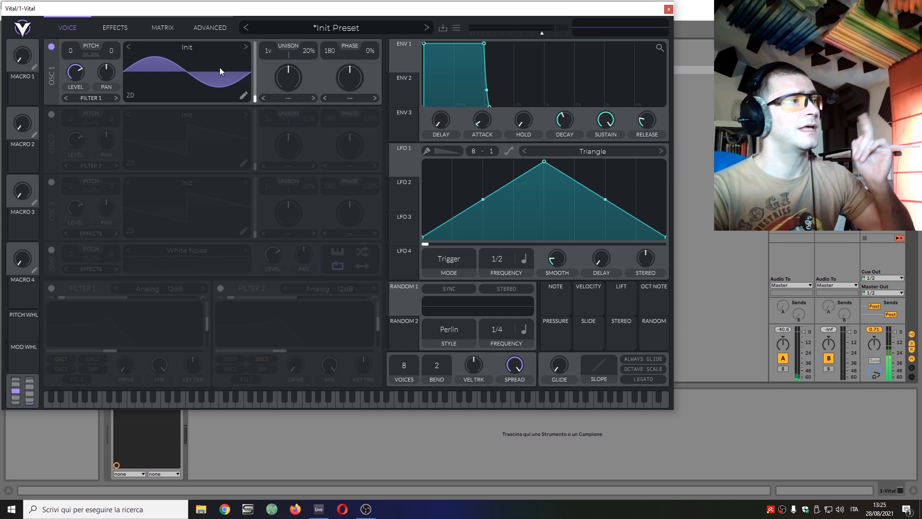
pyautogui.moveTo(200, 75)
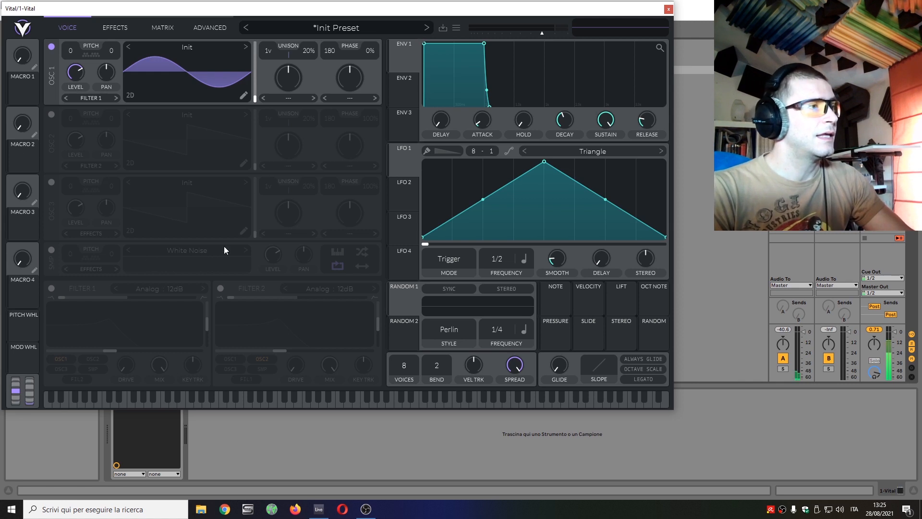
pyautogui.moveTo(63, 140)
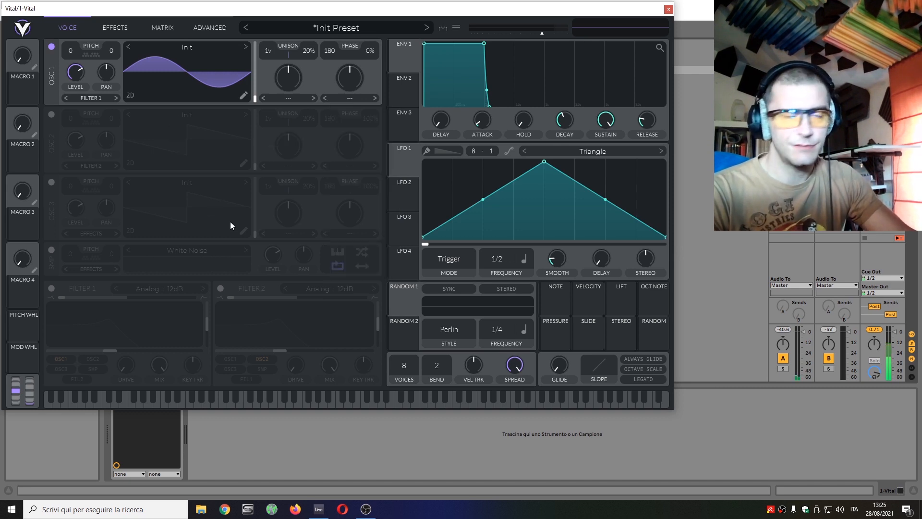
# Switch on oscillator 2 and load the factory Harmonic Series wavetable.
pyautogui.click(51, 114)
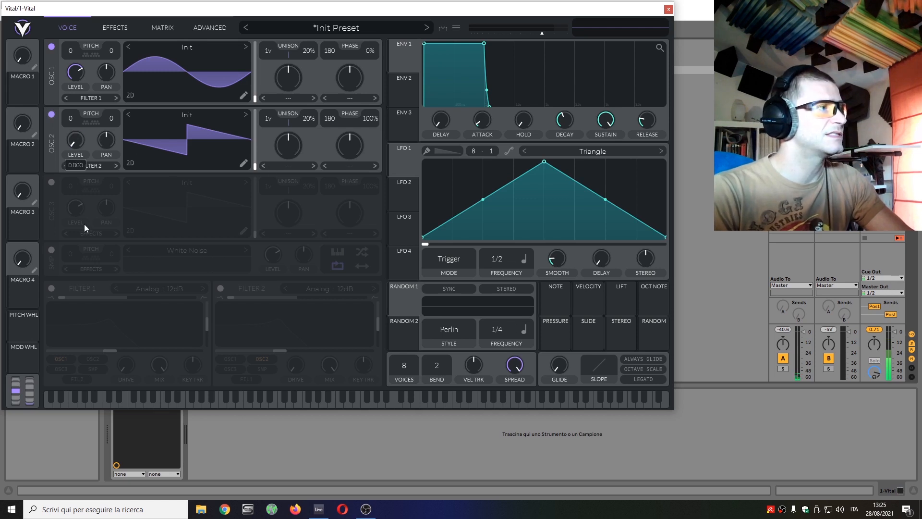
pyautogui.moveTo(235, 174)
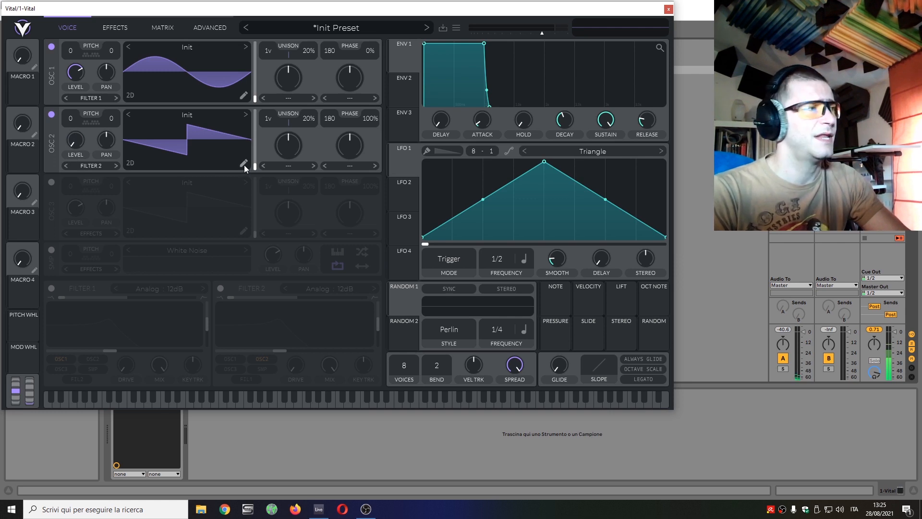
pyautogui.moveTo(215, 119)
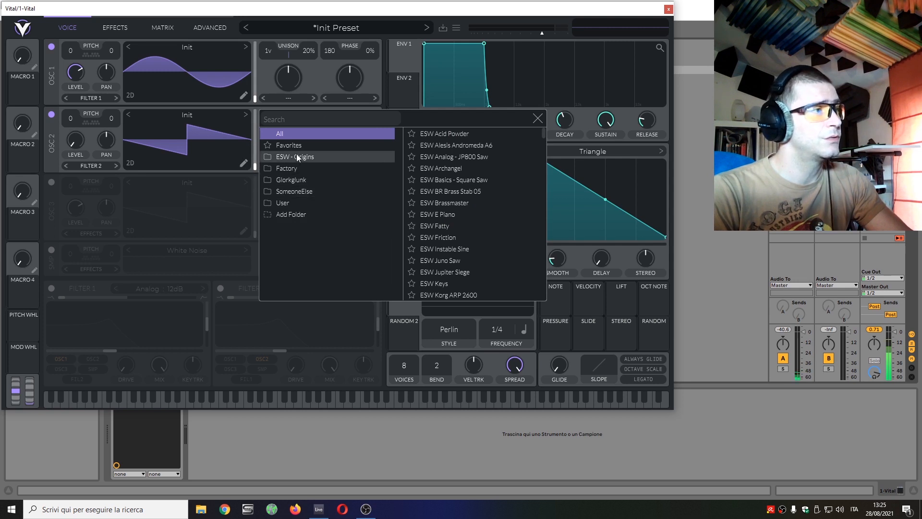
pyautogui.click(286, 168)
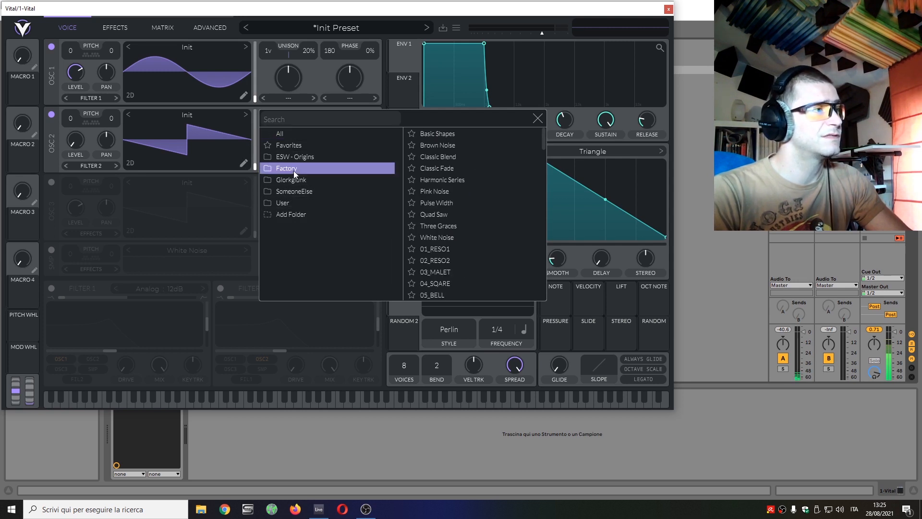
pyautogui.moveTo(453, 213)
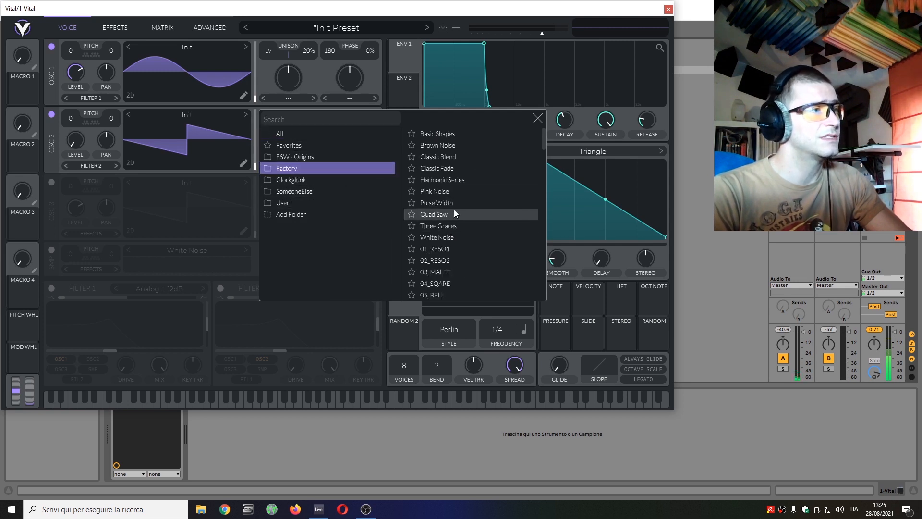
pyautogui.click(442, 179)
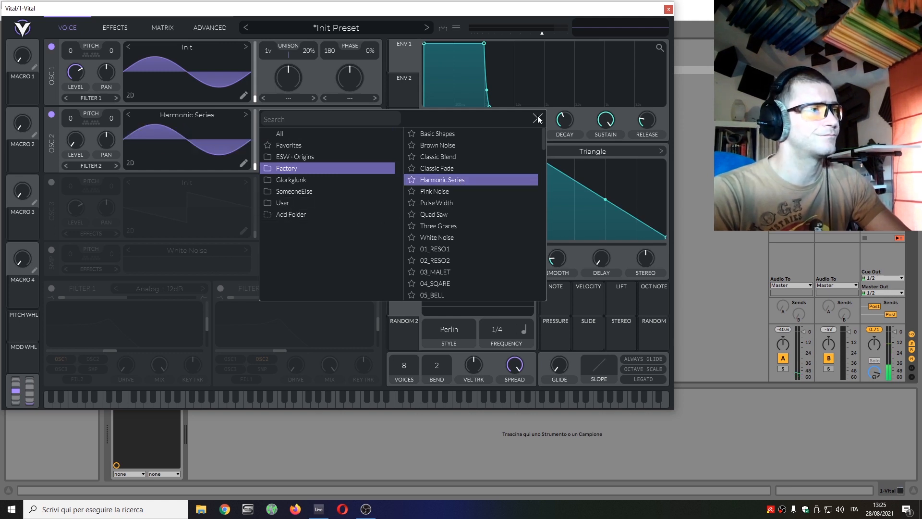
pyautogui.click(536, 119)
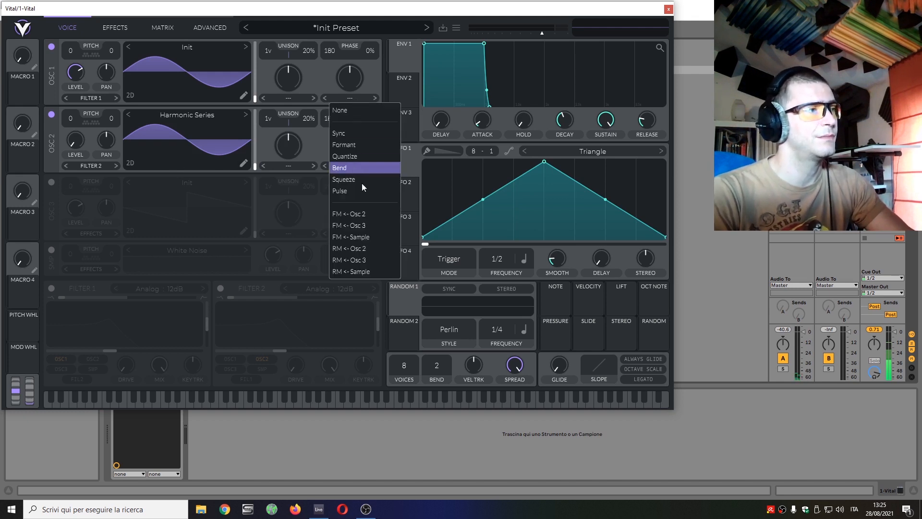
# Set oscillator 1 to FM from oscillator 2 and shift the wavetable to about frame 33.
pyautogui.click(349, 213)
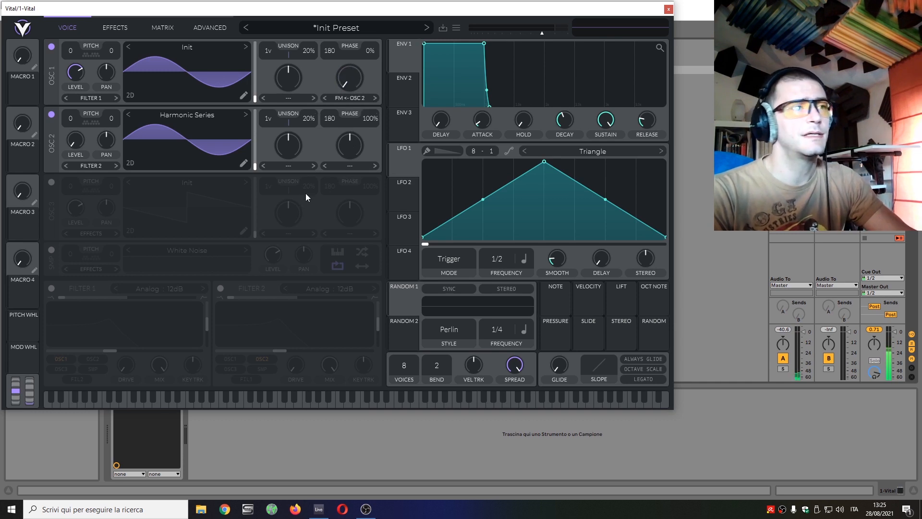
pyautogui.moveTo(172, 156)
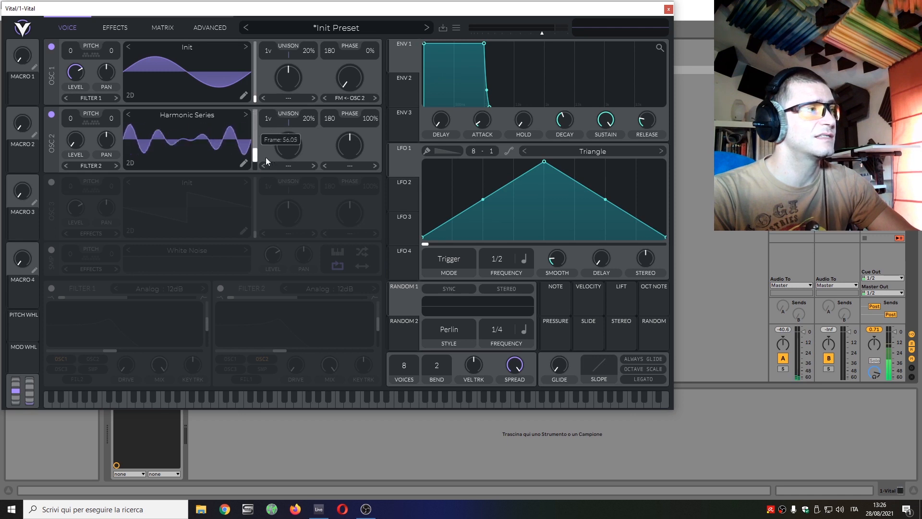
pyautogui.moveTo(348, 77); pyautogui.dragTo(348, 65)
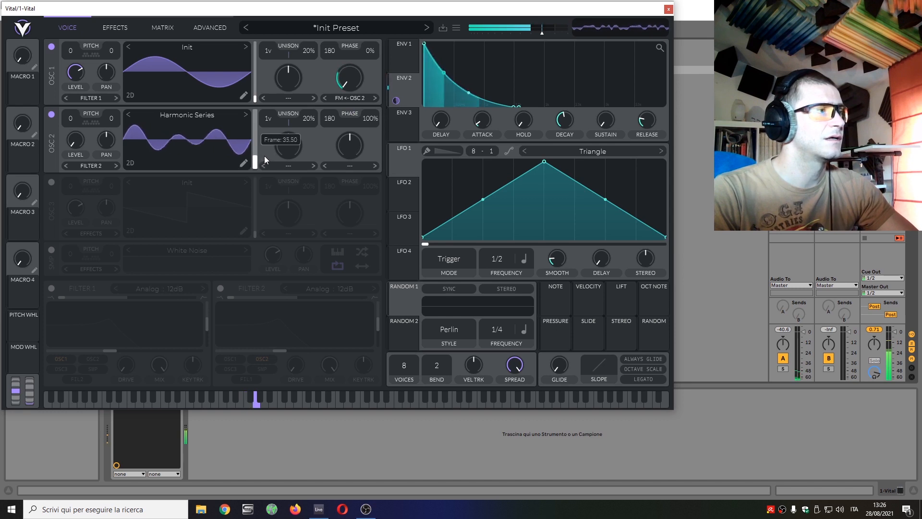
pyautogui.moveTo(254, 141); pyautogui.dragTo(254, 150)
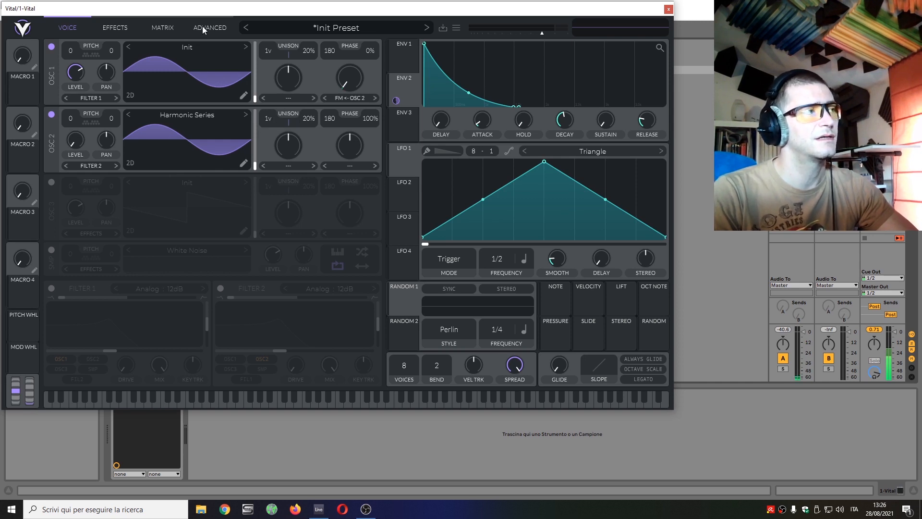
pyautogui.moveTo(222, 135)
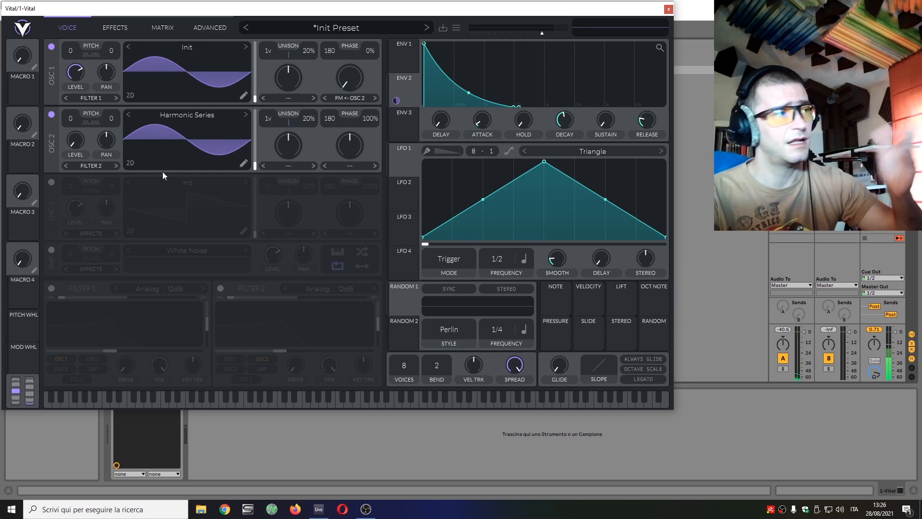
pyautogui.moveTo(223, 73)
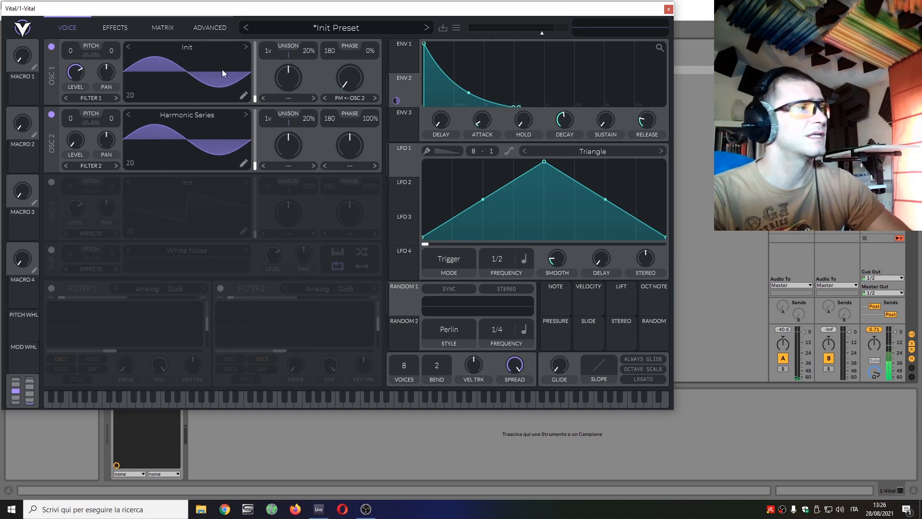
pyautogui.moveTo(268, 28)
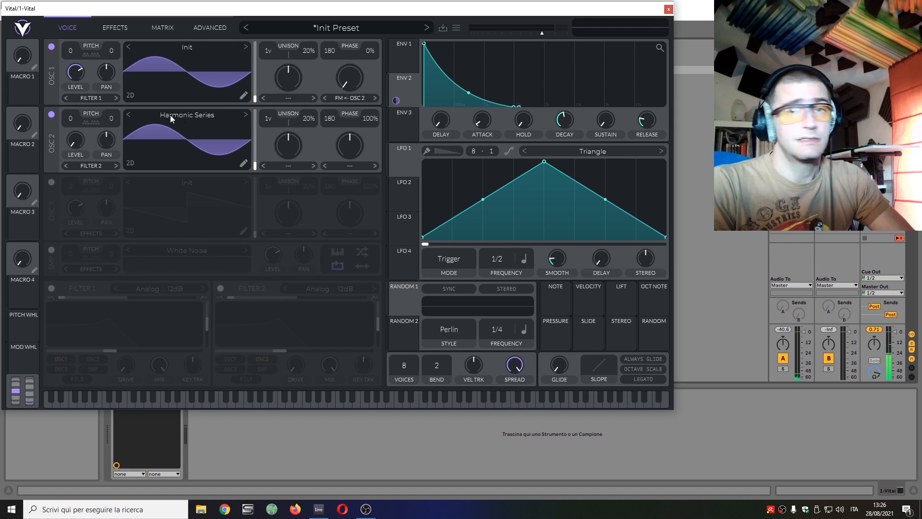
pyautogui.moveTo(179, 117)
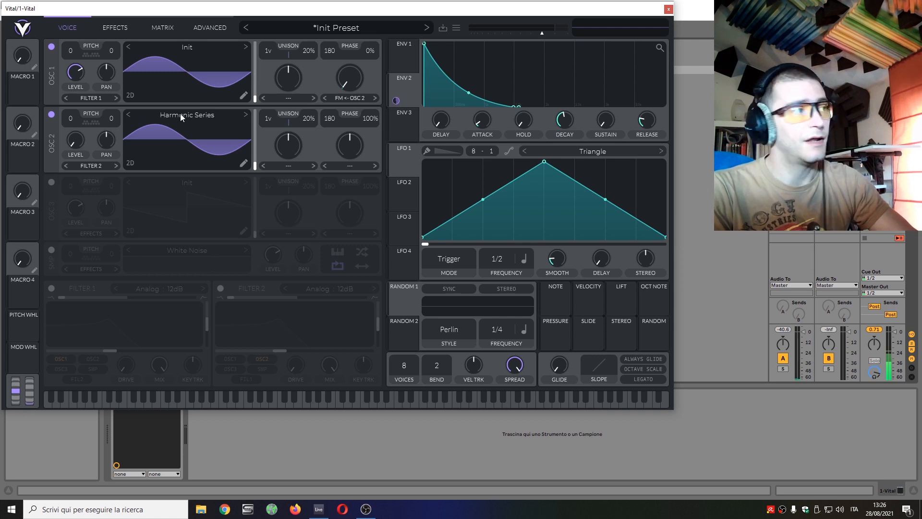
# Mute oscillator 2 and switch LFO 1's frequency mode to Keytrack.
pyautogui.click(51, 116)
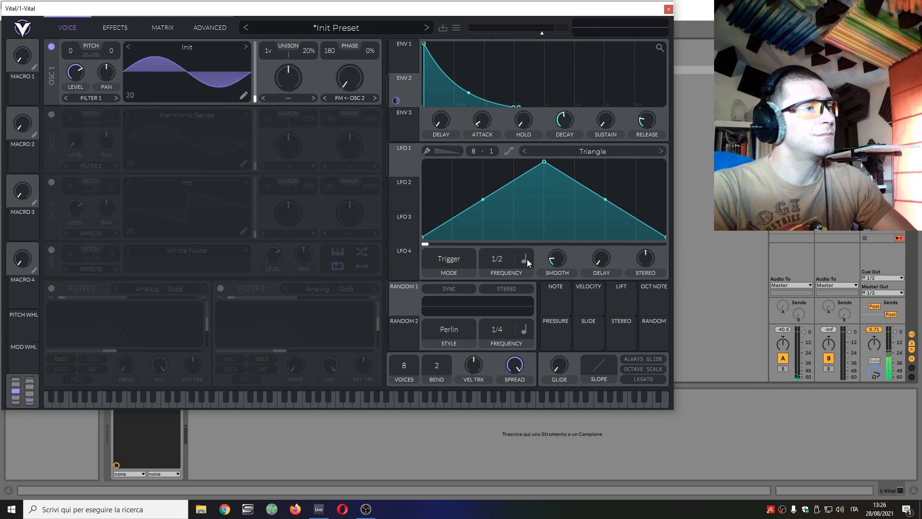
pyautogui.click(522, 259)
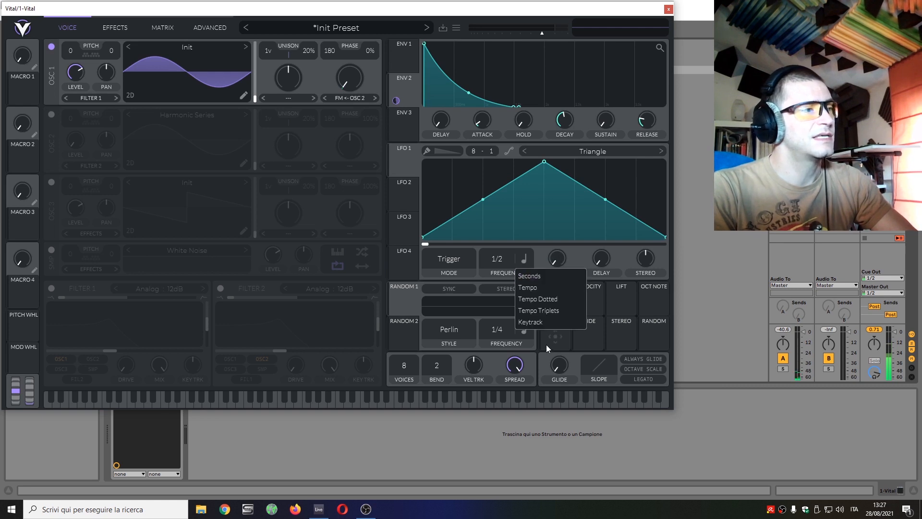
pyautogui.click(528, 276)
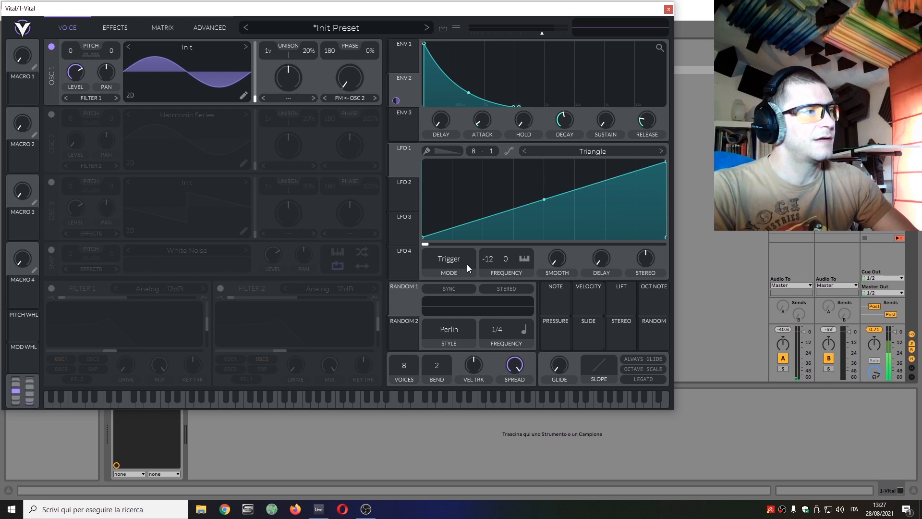
pyautogui.moveTo(555, 301)
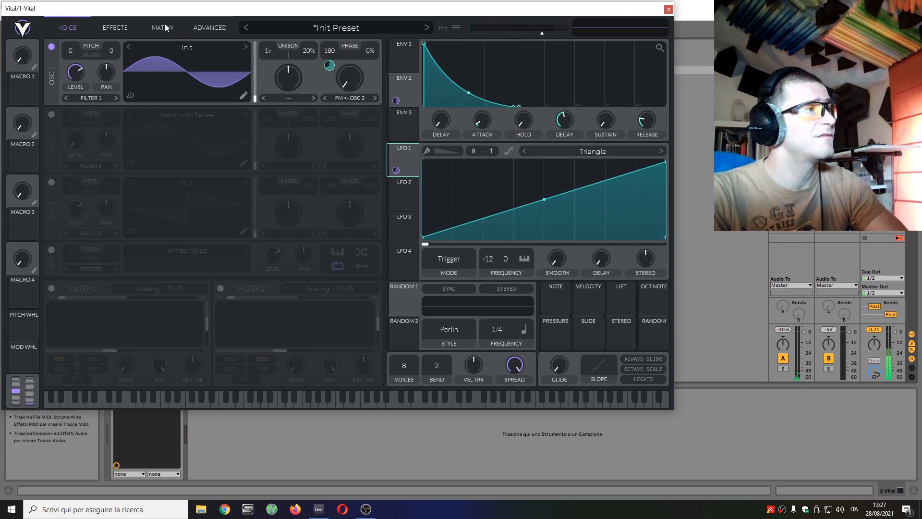
# In the matrix, route Envelope 2, lower the LFO 1 phase amount, and show its remap curve.
pyautogui.click(162, 27)
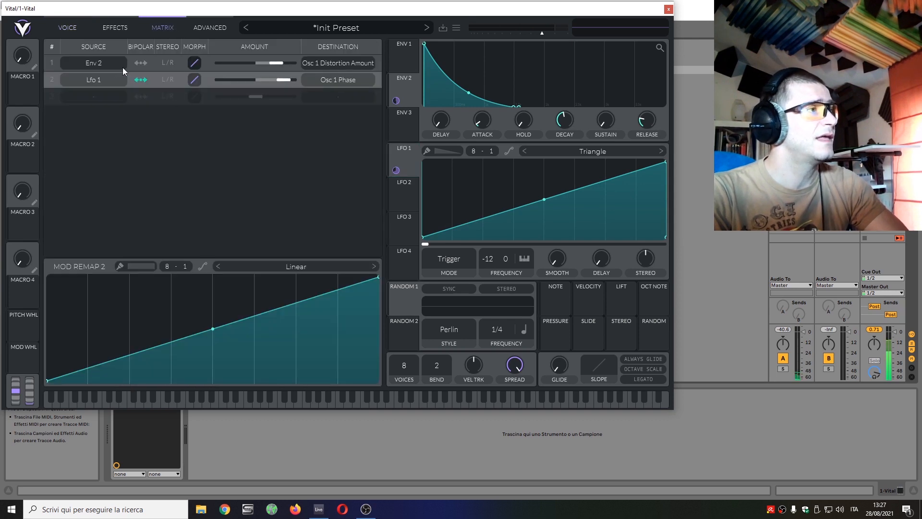
pyautogui.click(92, 63)
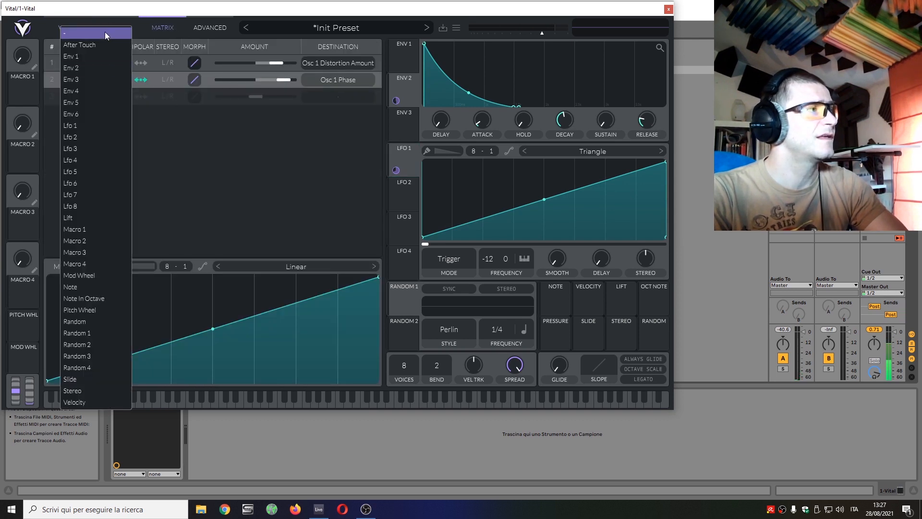
pyautogui.click(70, 126)
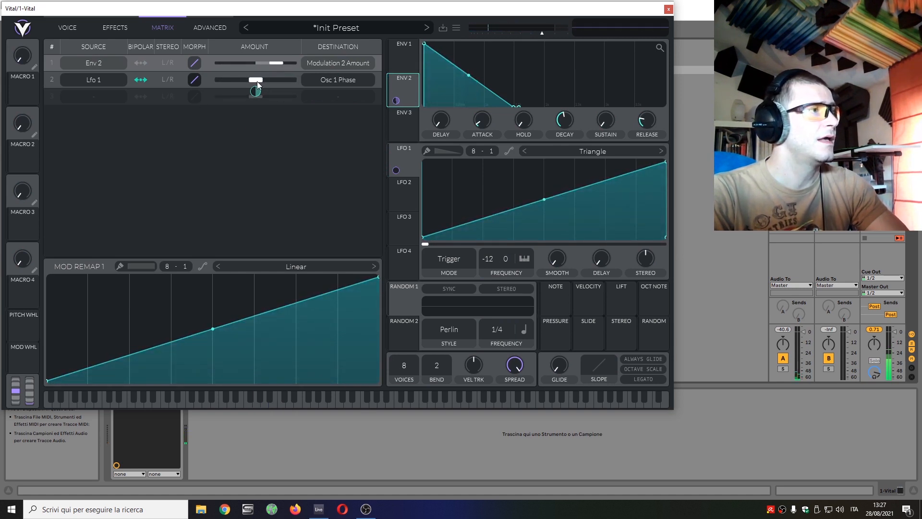
pyautogui.moveTo(256, 80); pyautogui.dragTo(194, 80)
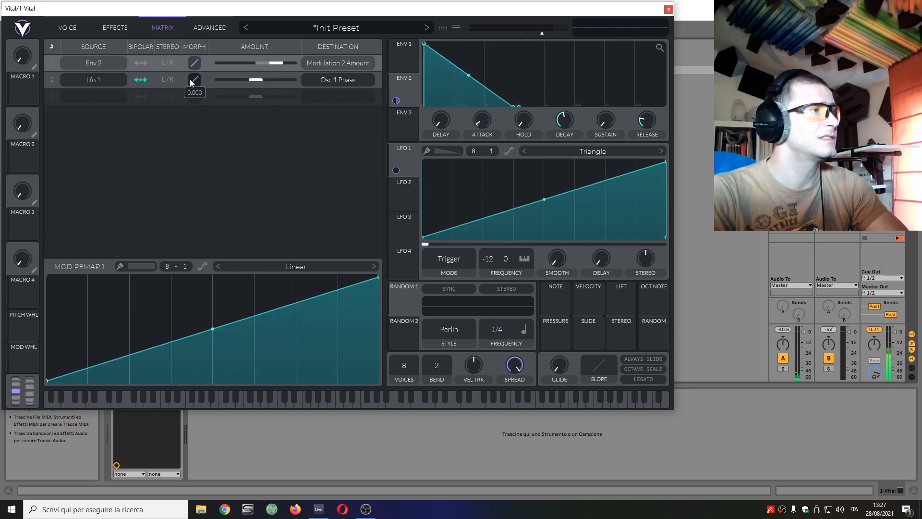
pyautogui.click(194, 80)
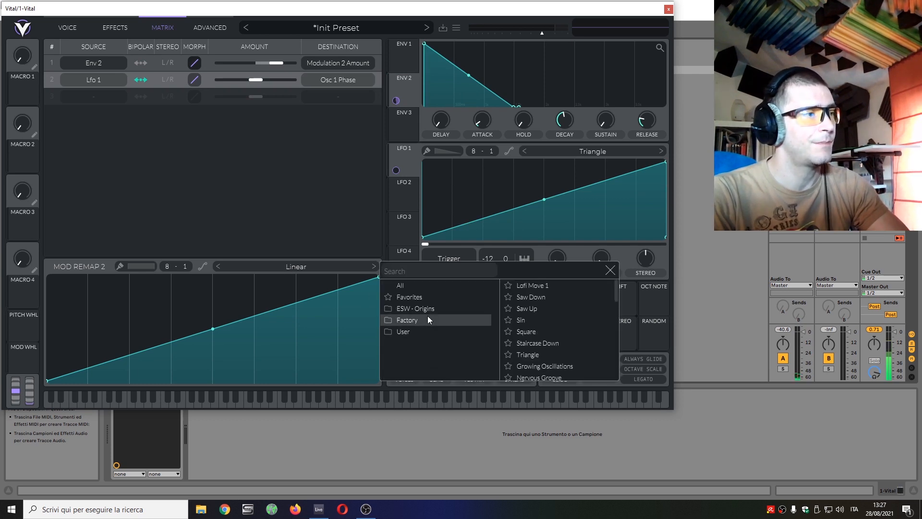
# Apply the factory Sin remap to the LFO 1 phase route and raise the Env 2 amount.
pyautogui.click(520, 320)
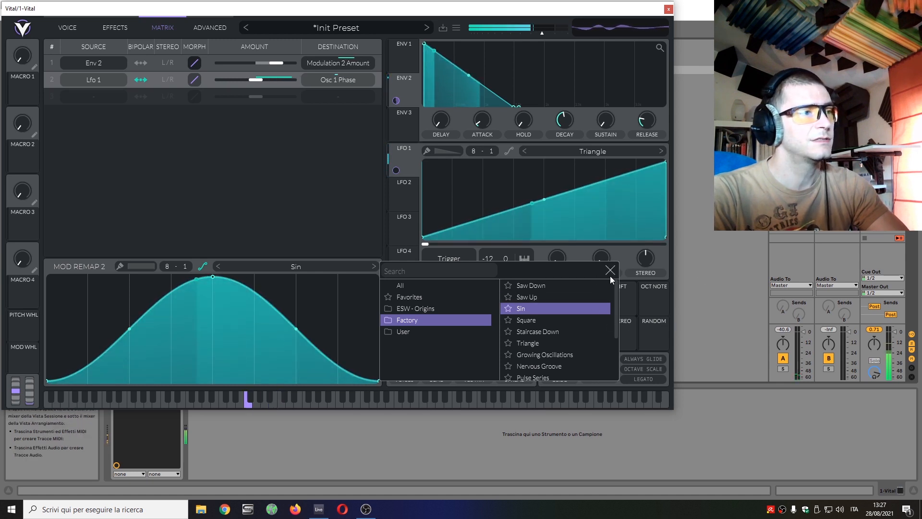
pyautogui.click(610, 271)
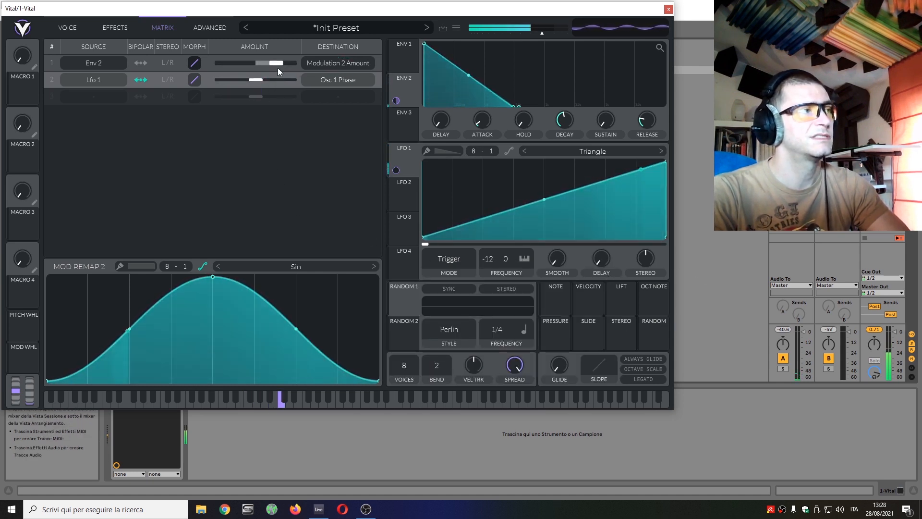
pyautogui.moveTo(253, 63); pyautogui.dragTo(288, 63)
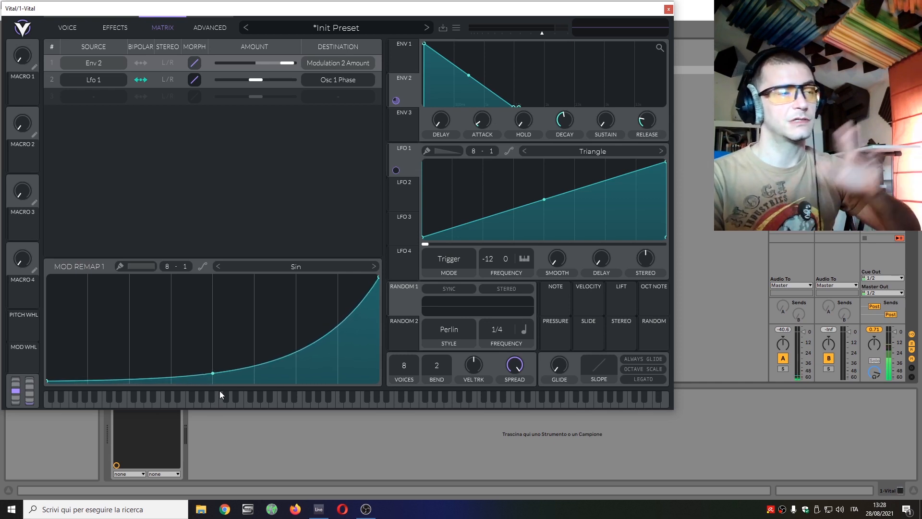
pyautogui.moveTo(418, 209)
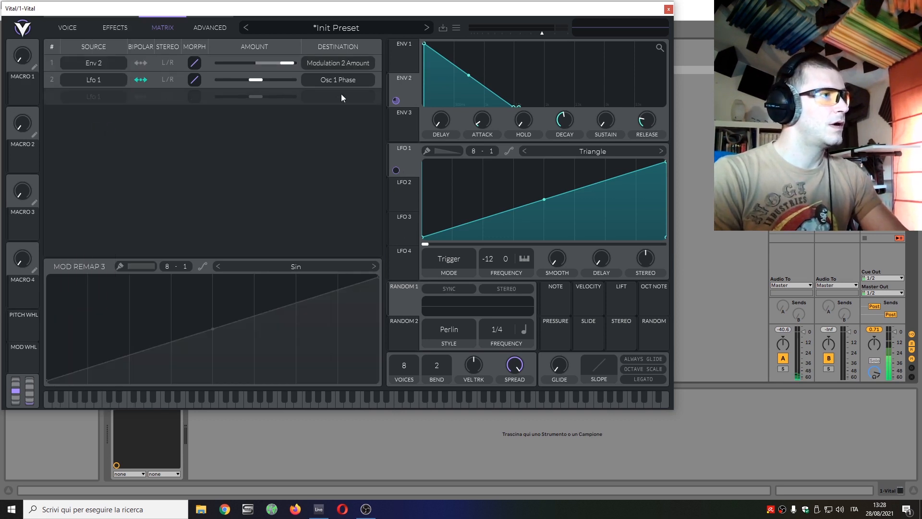
# Add a second LFO 1 to Osc 1 Phase route using a user sines curve.
pyautogui.click(338, 96)
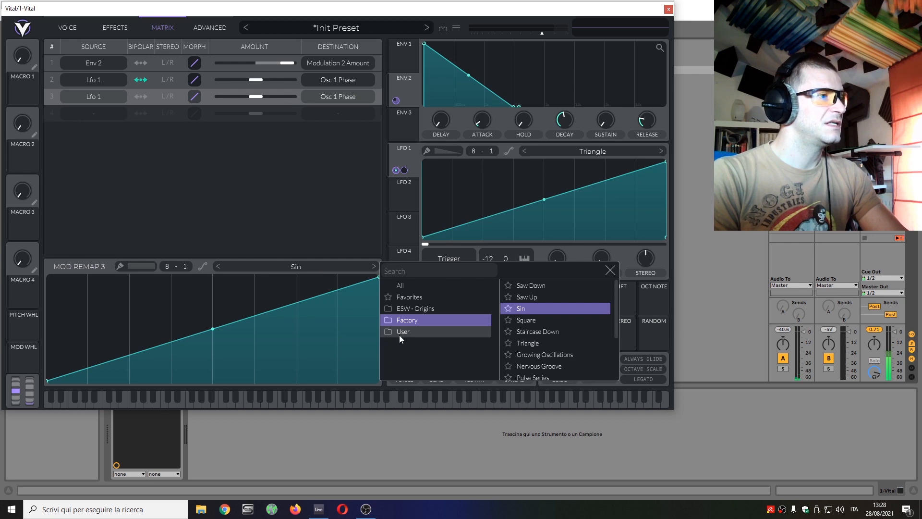
pyautogui.click(403, 331)
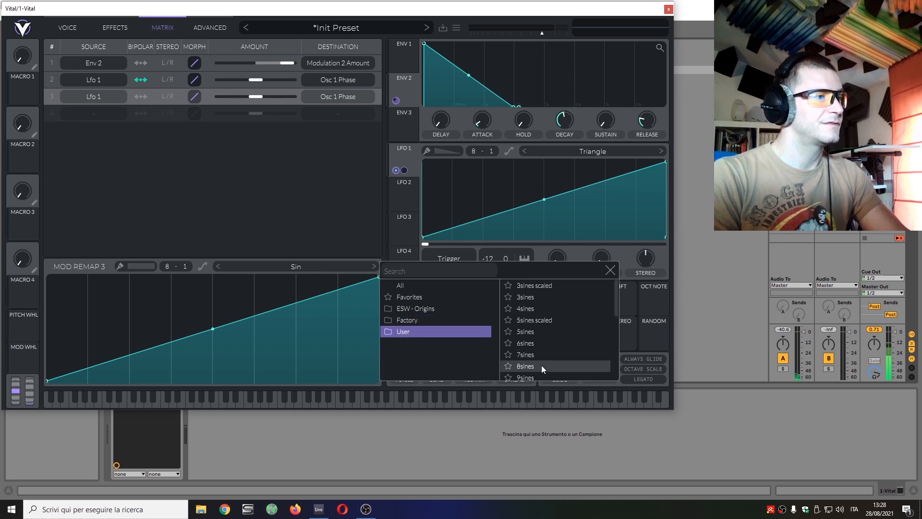
pyautogui.click(525, 366)
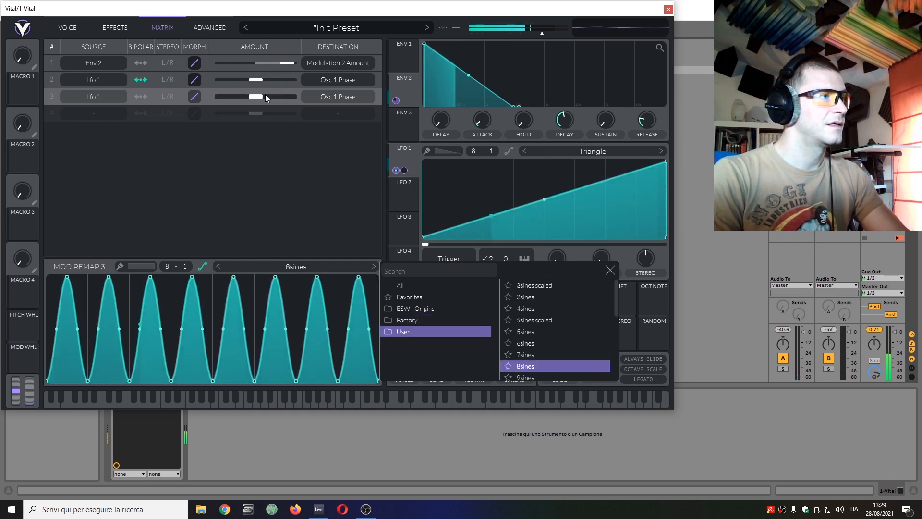
pyautogui.moveTo(253, 96); pyautogui.dragTo(255, 97)
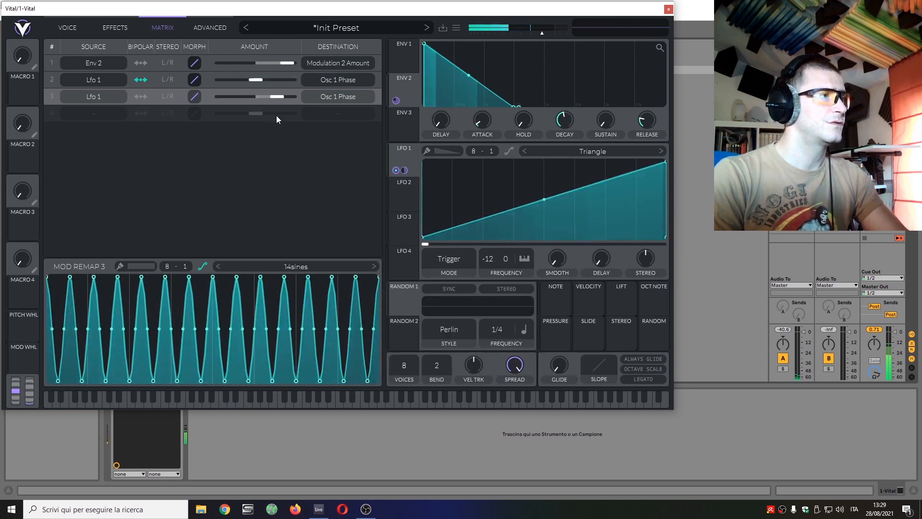
# Add an Env 2 route to Modulation 3 Amount, bend its curve, and fine-tune its amount.
pyautogui.click(140, 97)
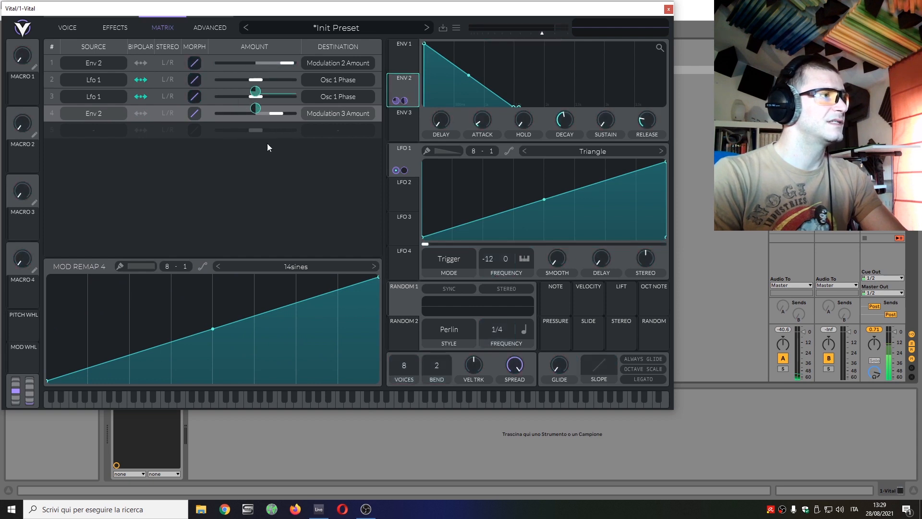
pyautogui.click(239, 400)
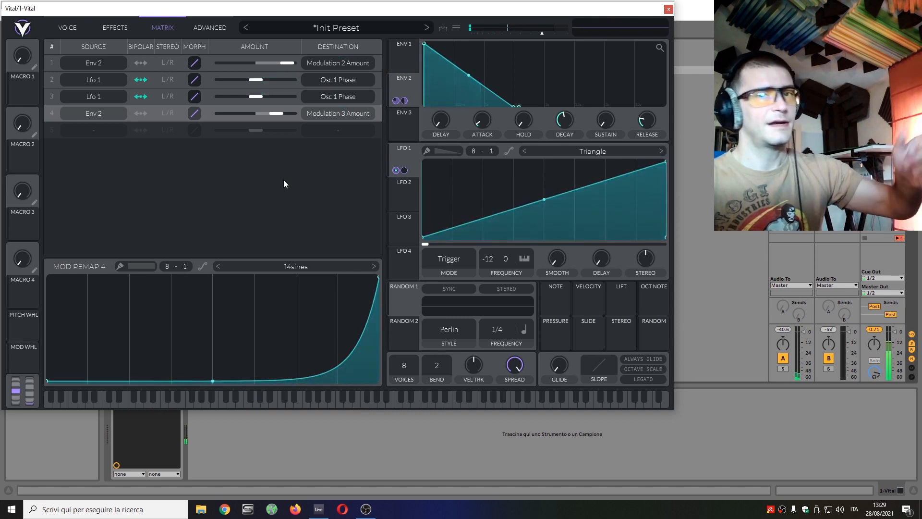
pyautogui.moveTo(287, 188)
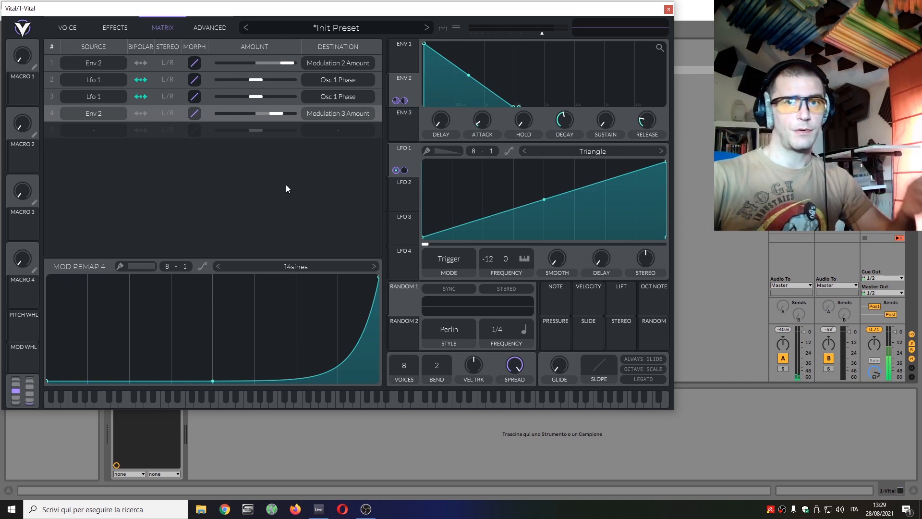
pyautogui.moveTo(186, 124)
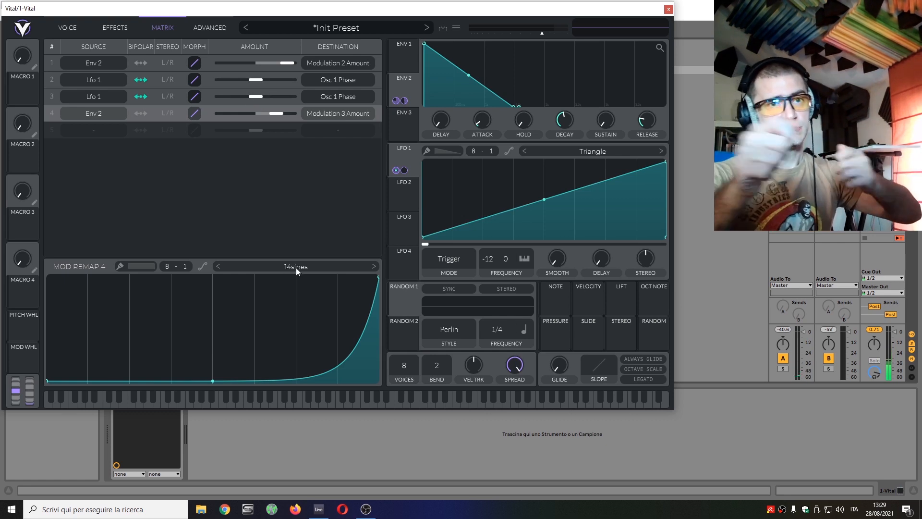
pyautogui.moveTo(535, 259)
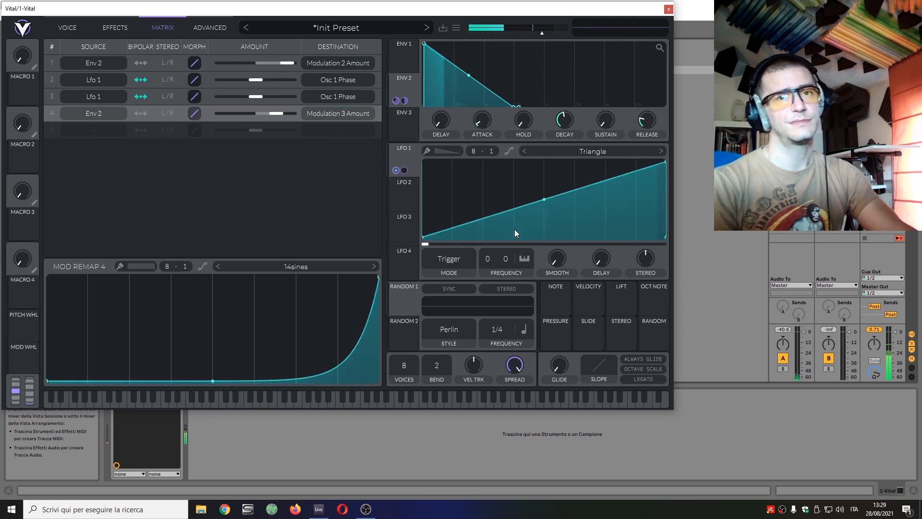
pyautogui.moveTo(254, 113); pyautogui.dragTo(273, 113)
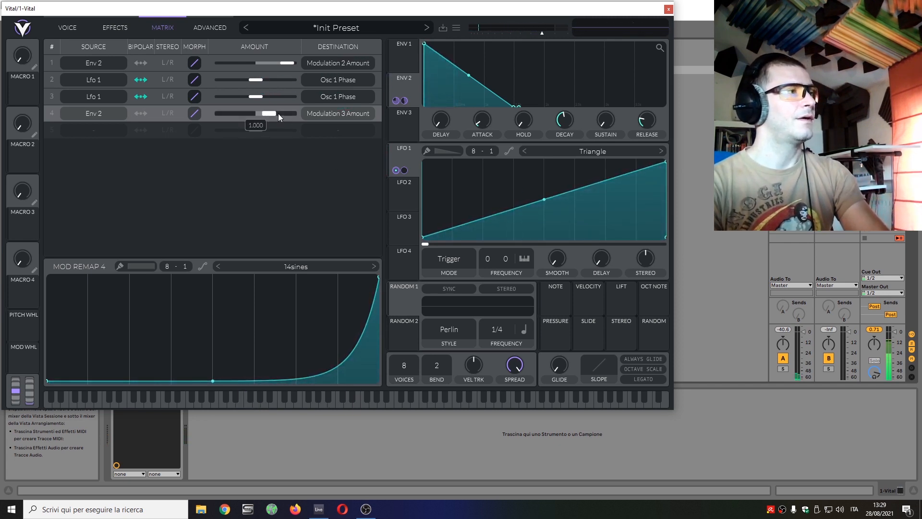
pyautogui.moveTo(273, 113); pyautogui.dragTo(267, 113)
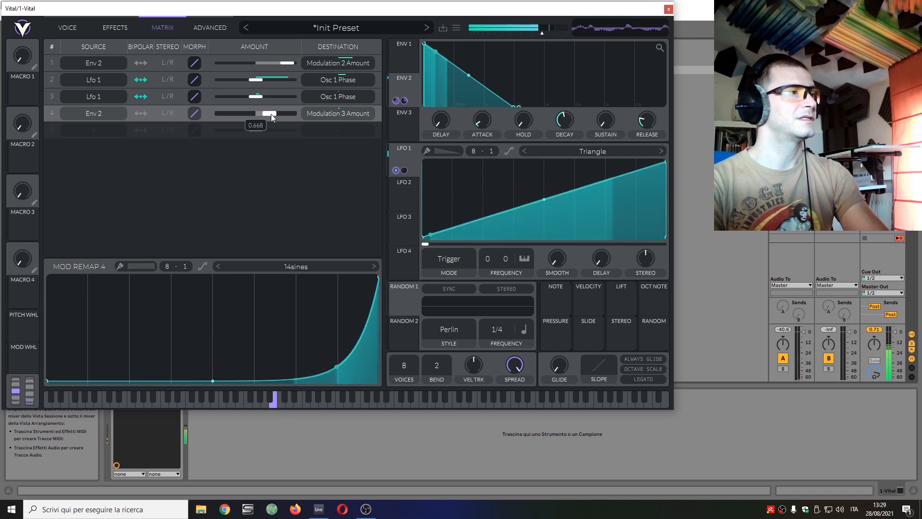
pyautogui.moveTo(276, 113); pyautogui.dragTo(269, 113)
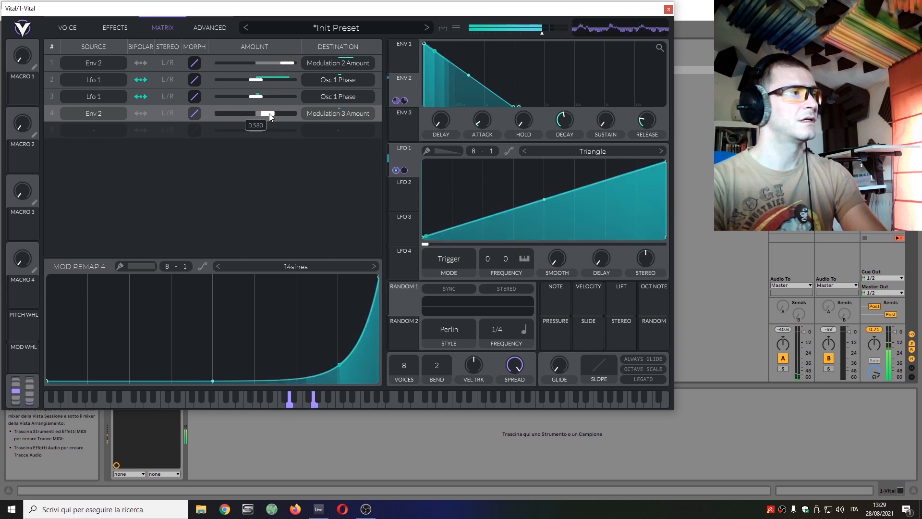
pyautogui.moveTo(256, 113); pyautogui.dragTo(276, 114)
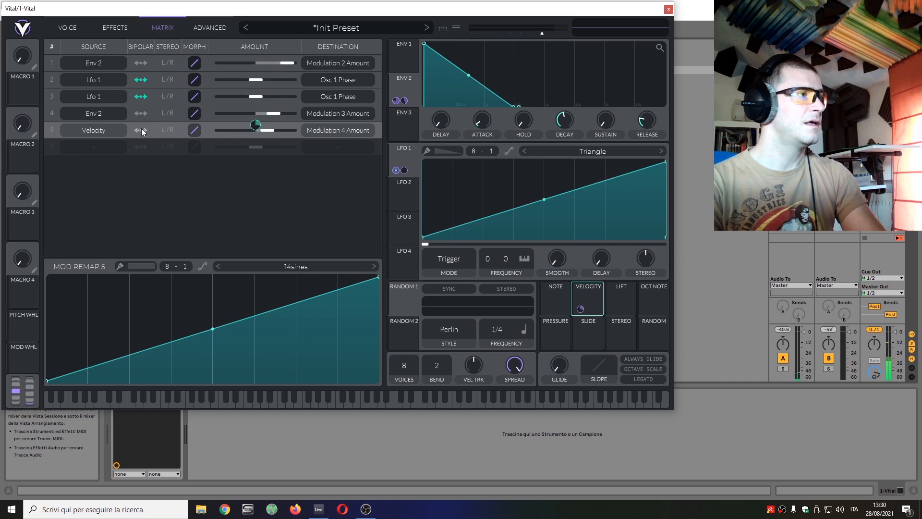
# Make the velocity route bipolar and lower the first Env 2 route's amount.
pyautogui.click(139, 130)
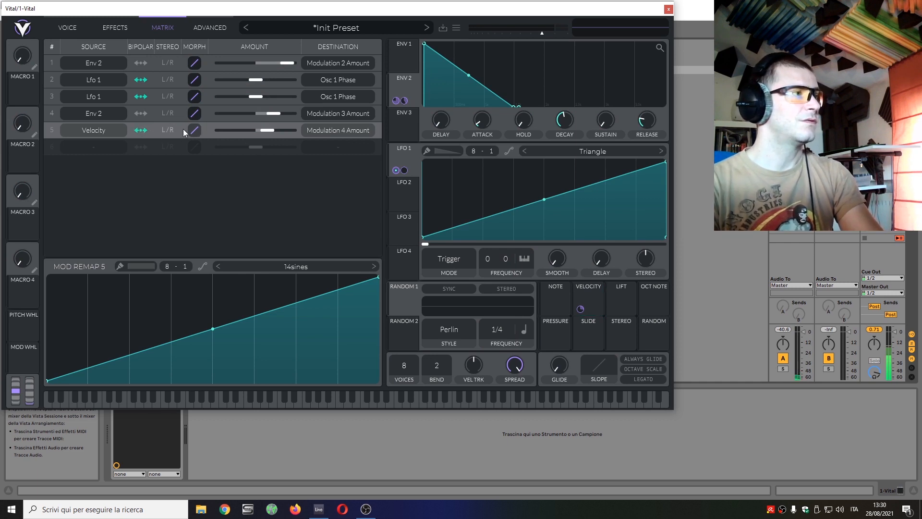
pyautogui.moveTo(268, 130); pyautogui.dragTo(267, 130)
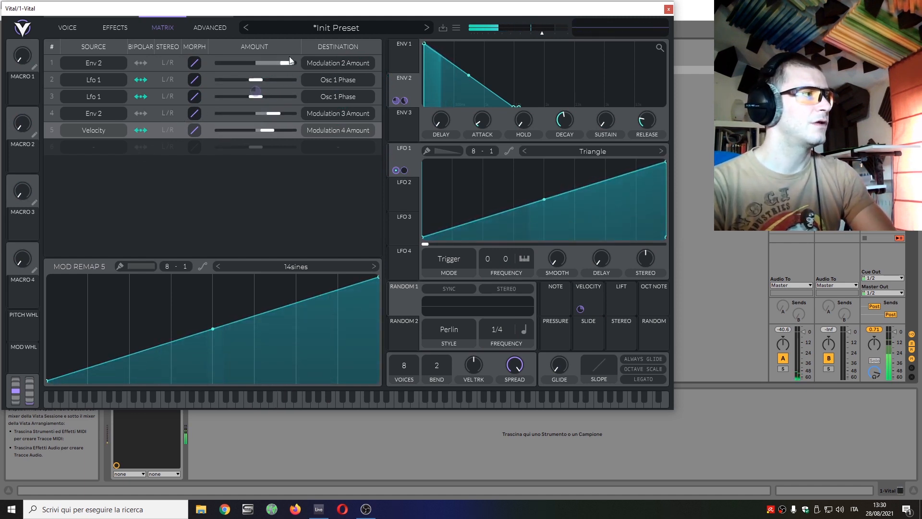
pyautogui.click(217, 267)
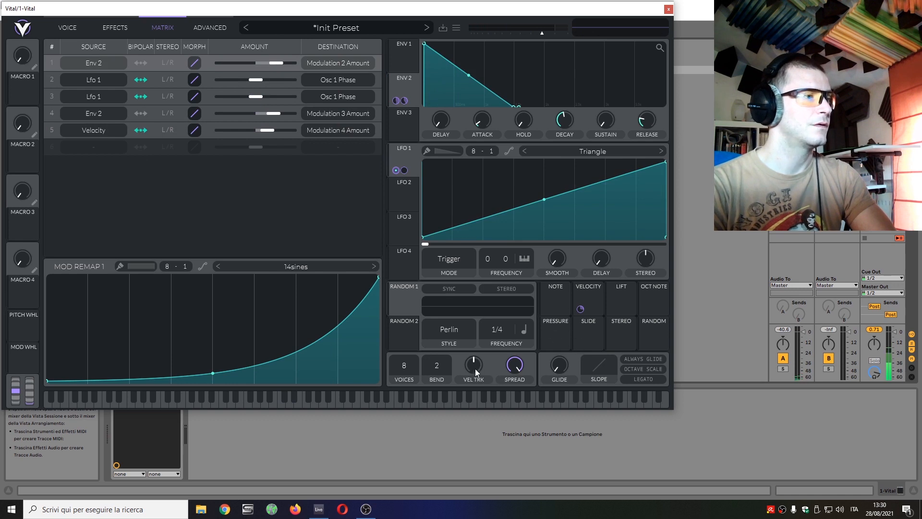
pyautogui.moveTo(561, 311)
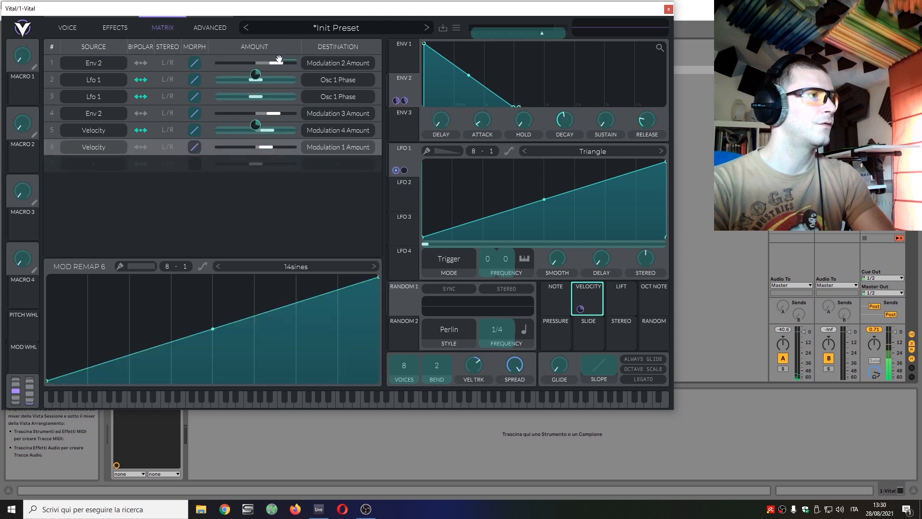
pyautogui.rightClick(256, 74)
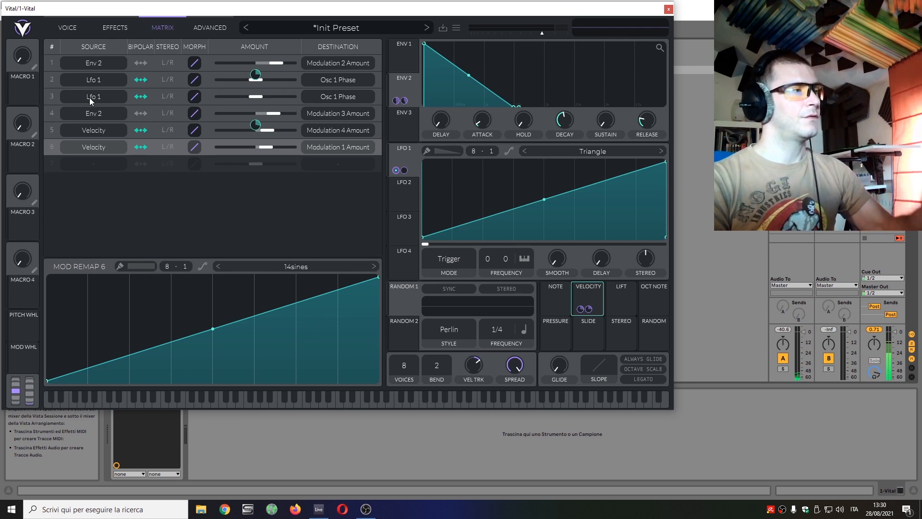
pyautogui.moveTo(99, 123)
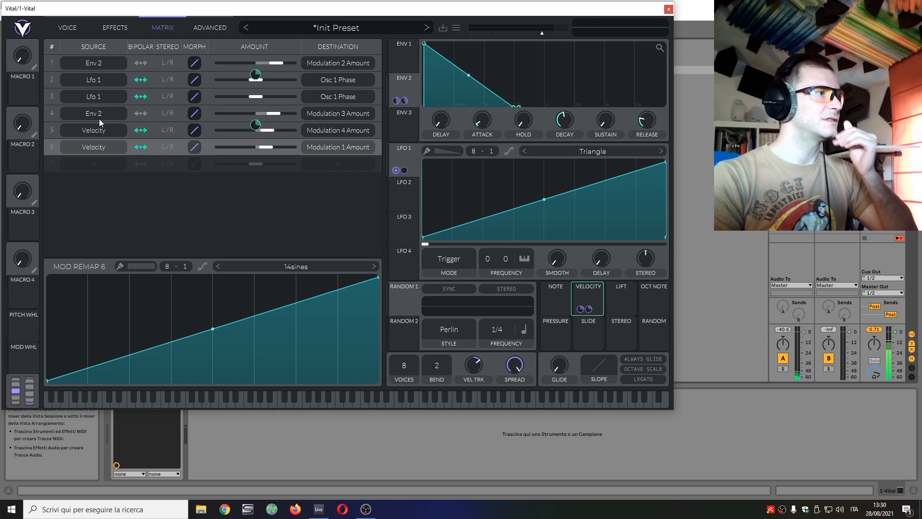
pyautogui.moveTo(108, 112)
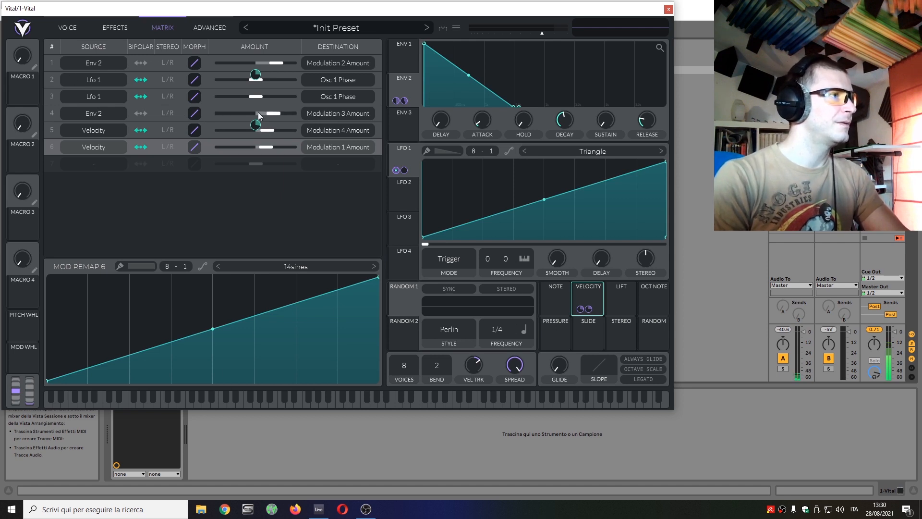
# Retarget the fourth Env 2 route to Modulation 2 Power at nearly full amount.
pyautogui.click(338, 113)
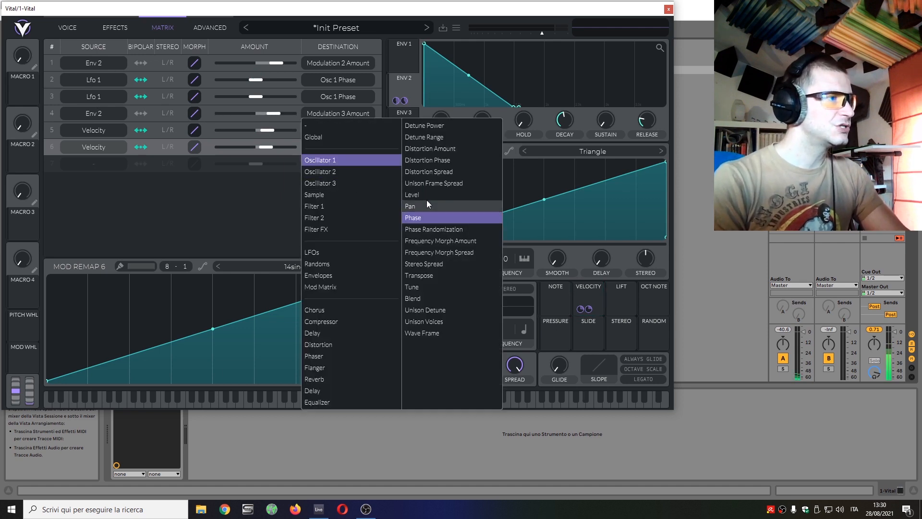
pyautogui.click(320, 286)
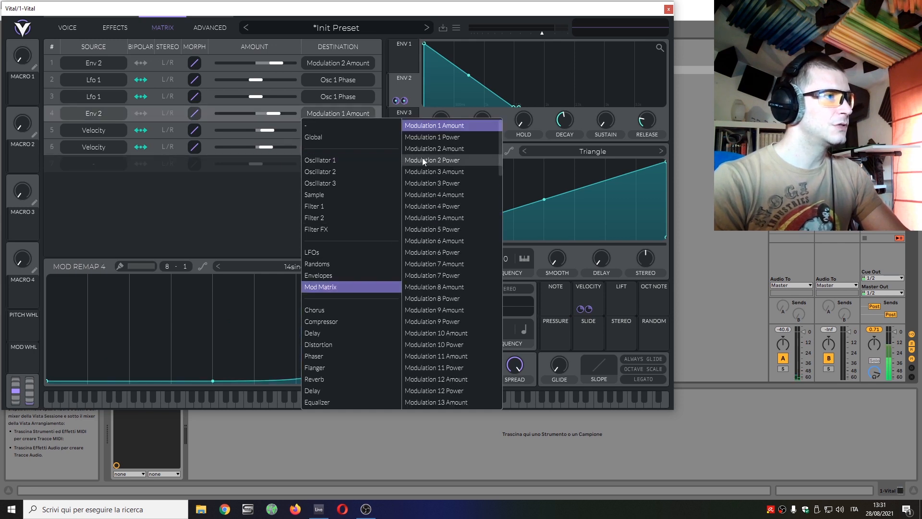
pyautogui.click(432, 160)
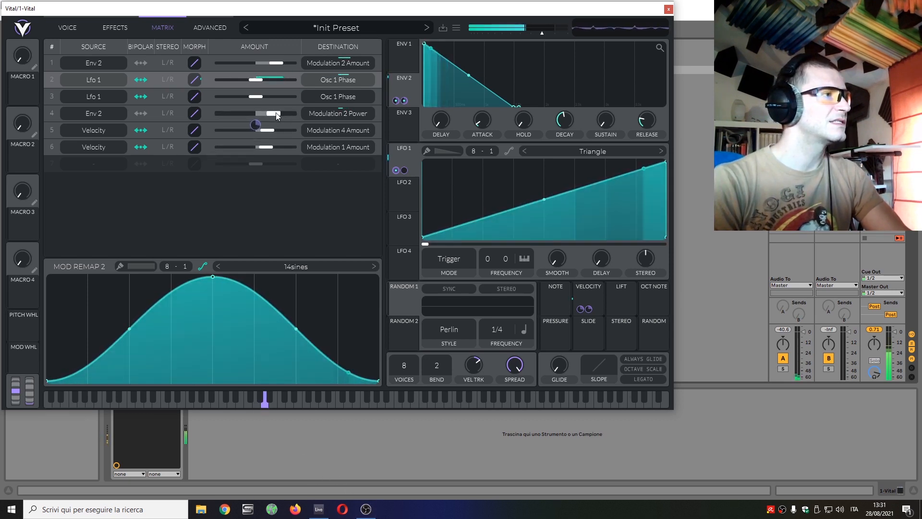
pyautogui.moveTo(256, 113); pyautogui.dragTo(277, 113)
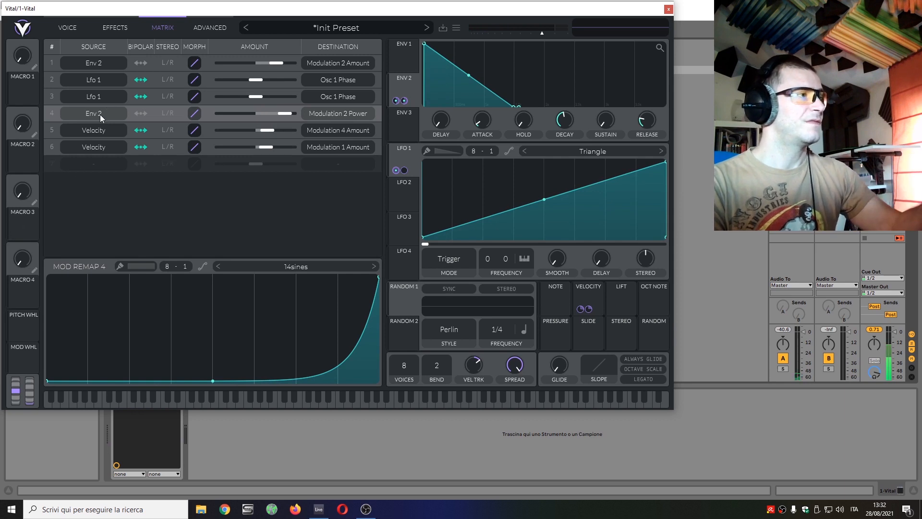
pyautogui.moveTo(341, 122)
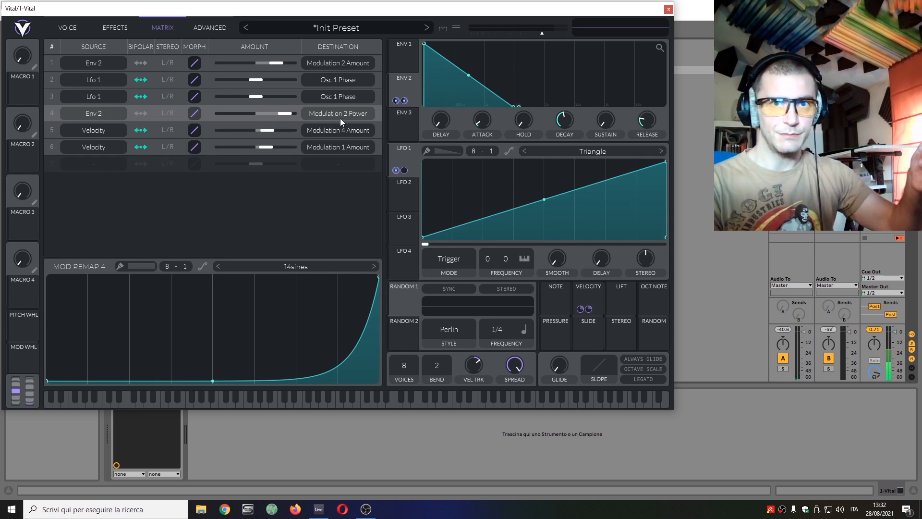
pyautogui.moveTo(340, 113)
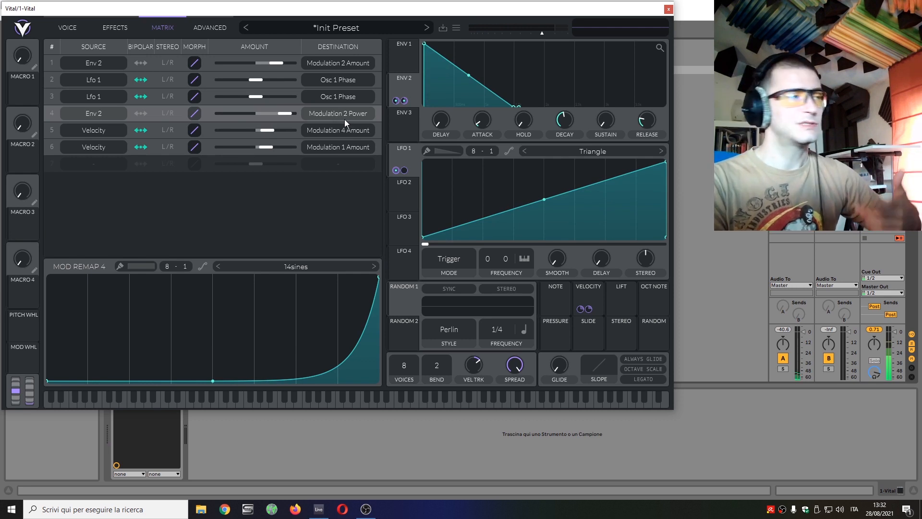
pyautogui.moveTo(336, 113)
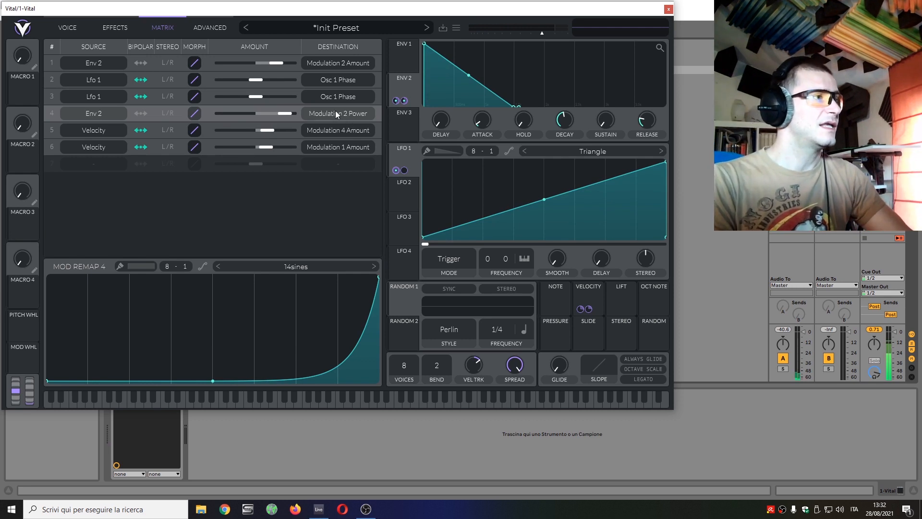
# Retarget the fourth route to Modulation 3 Amount and begin routing the Mod Wheel.
pyautogui.click(338, 112)
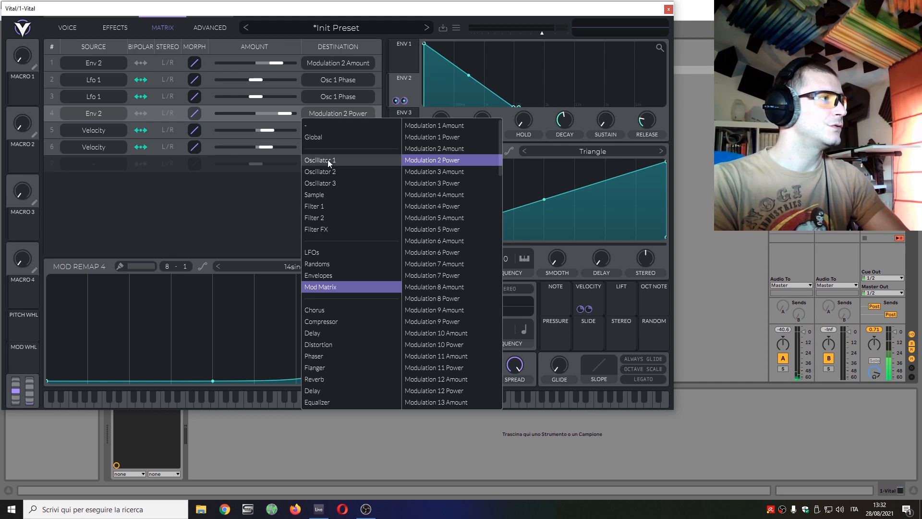
pyautogui.moveTo(303, 171)
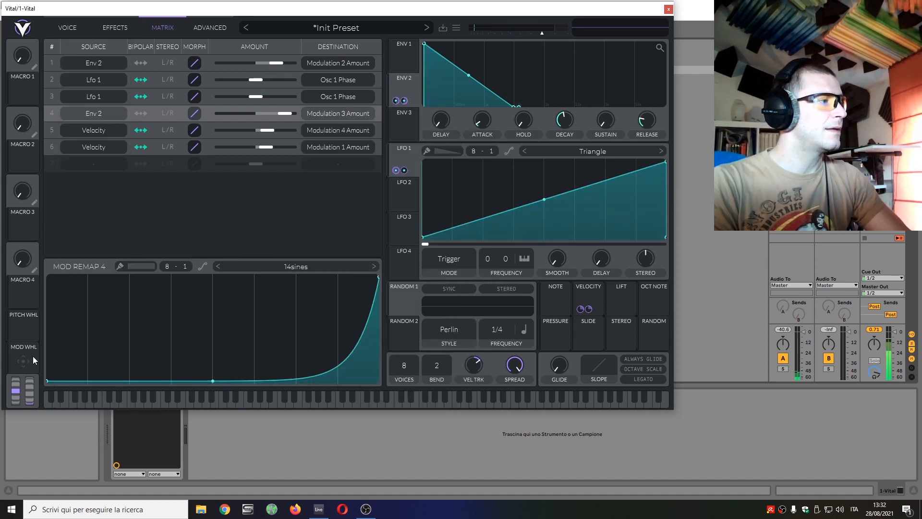
pyautogui.click(23, 357)
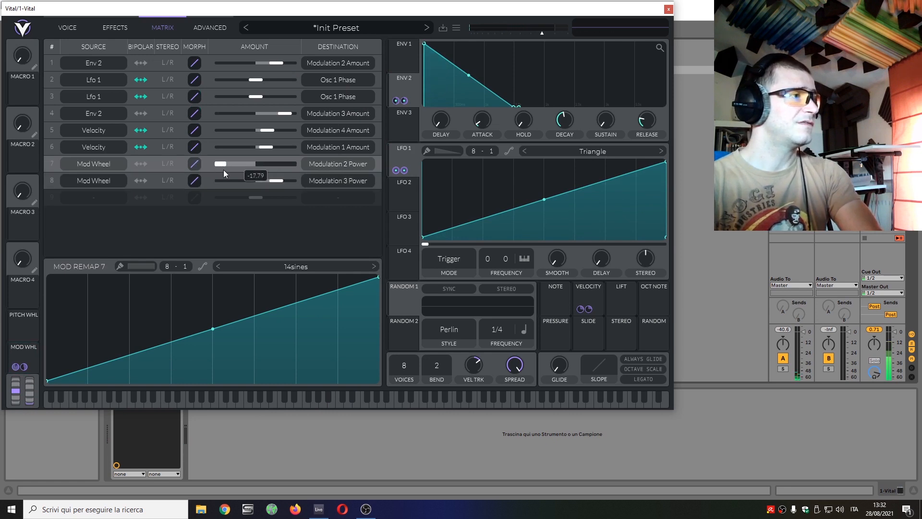
# Drag the Mod Wheel amounts up for Modulation 2 Power and down for Modulation 3 Power.
pyautogui.moveTo(217, 164); pyautogui.dragTo(241, 164)
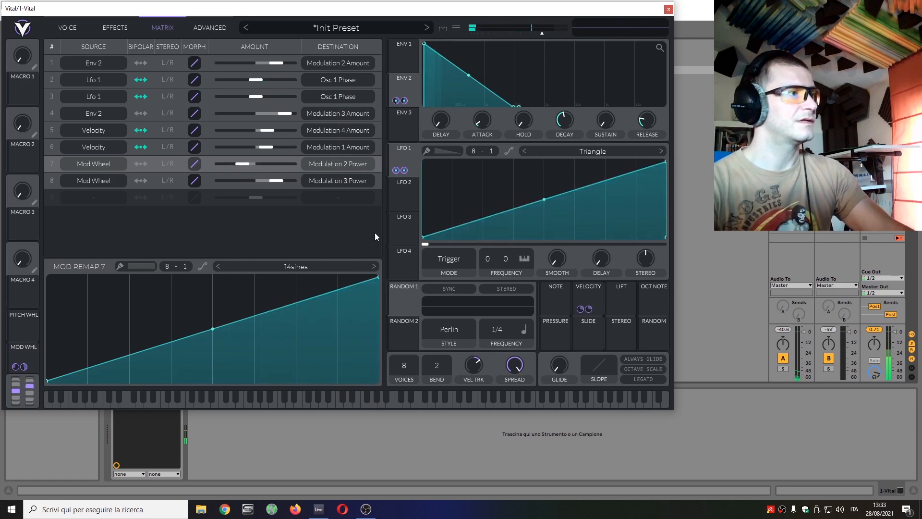
pyautogui.moveTo(264, 181); pyautogui.dragTo(243, 181)
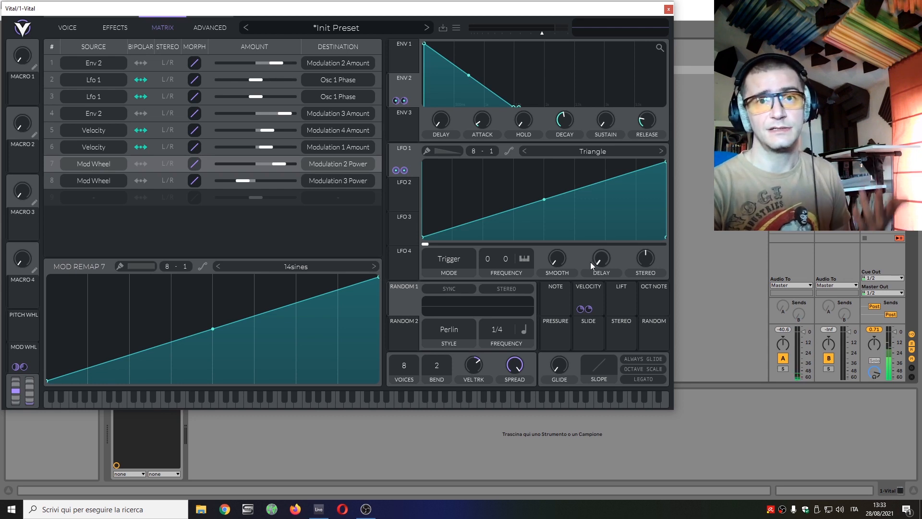
pyautogui.moveTo(443, 440)
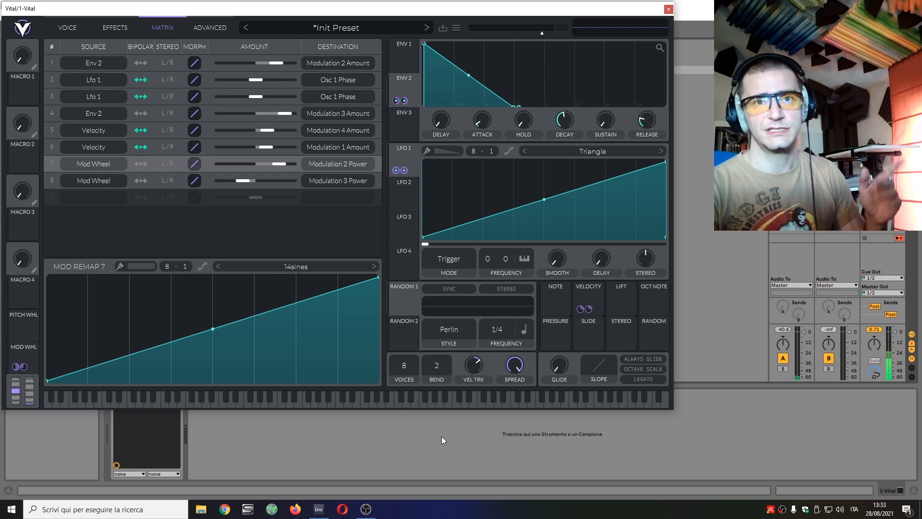
pyautogui.moveTo(407, 404)
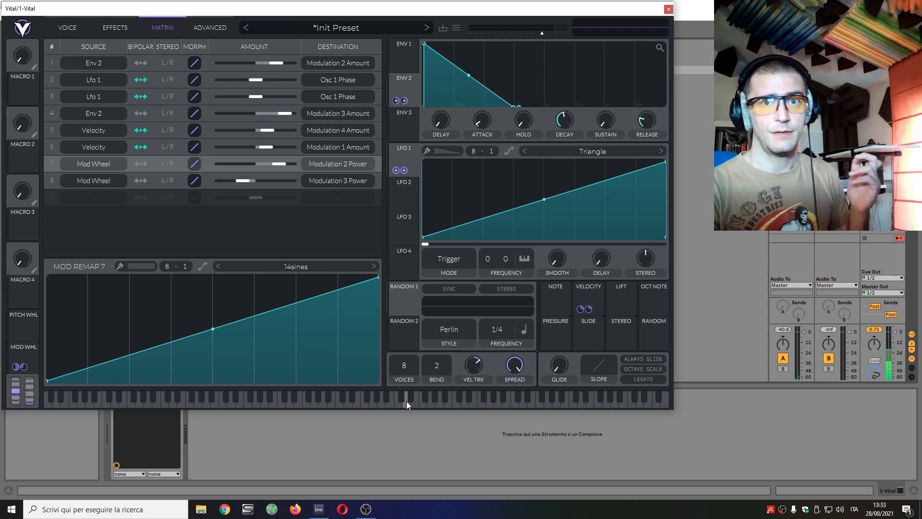
pyautogui.moveTo(553, 356)
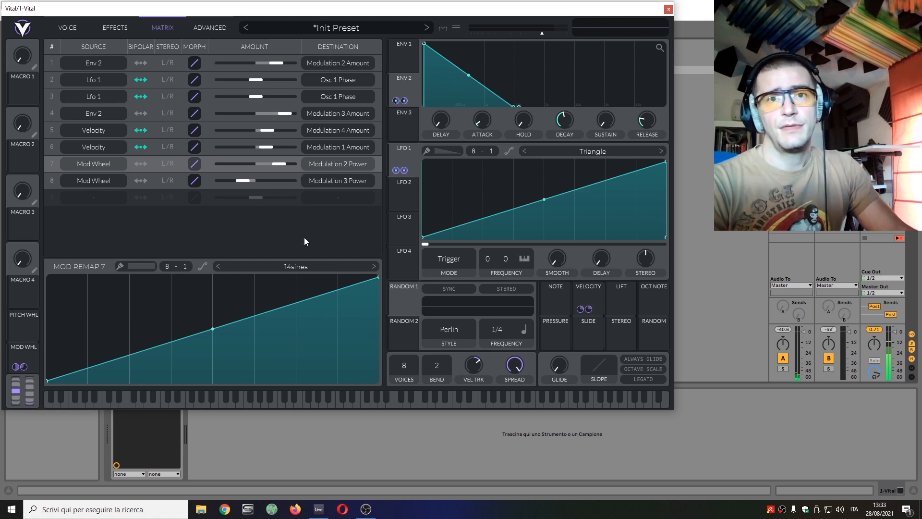
pyautogui.moveTo(322, 246)
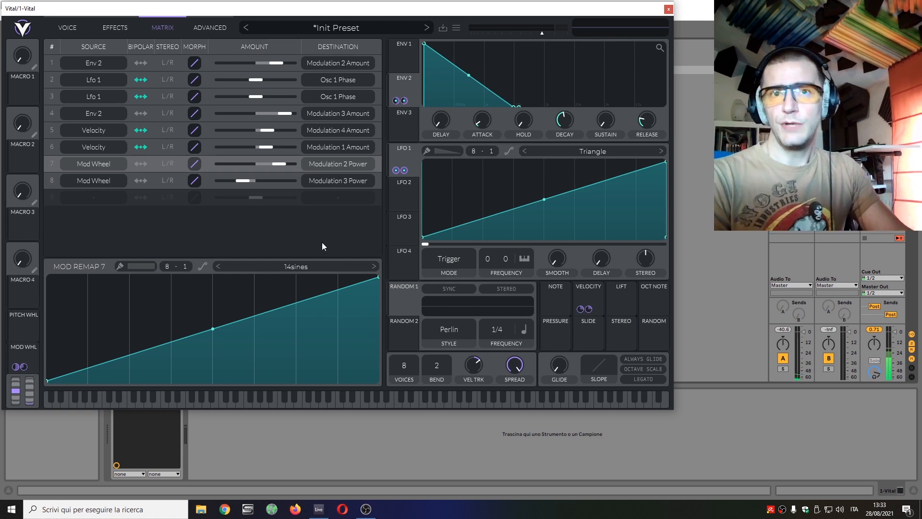
pyautogui.moveTo(171, 82)
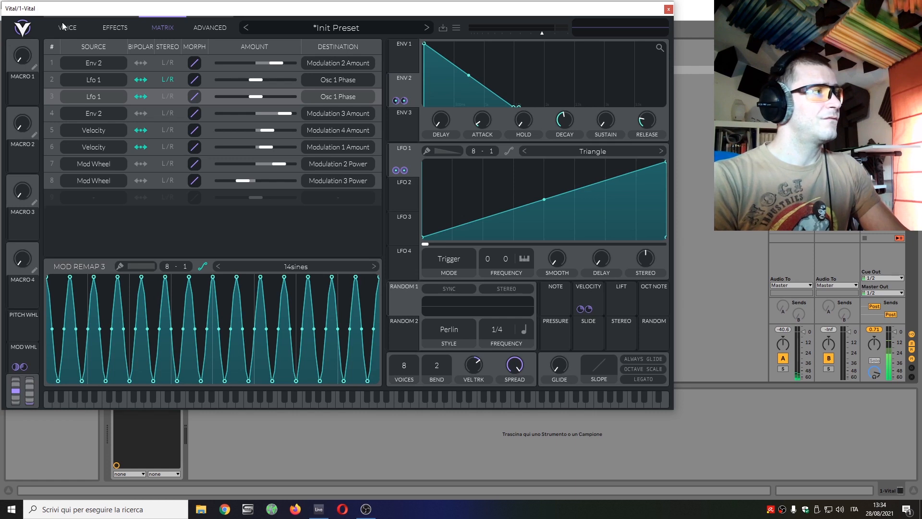
# Return to the Voice page and lower Oscillator 1's unison detune to 4%.
pyautogui.click(68, 27)
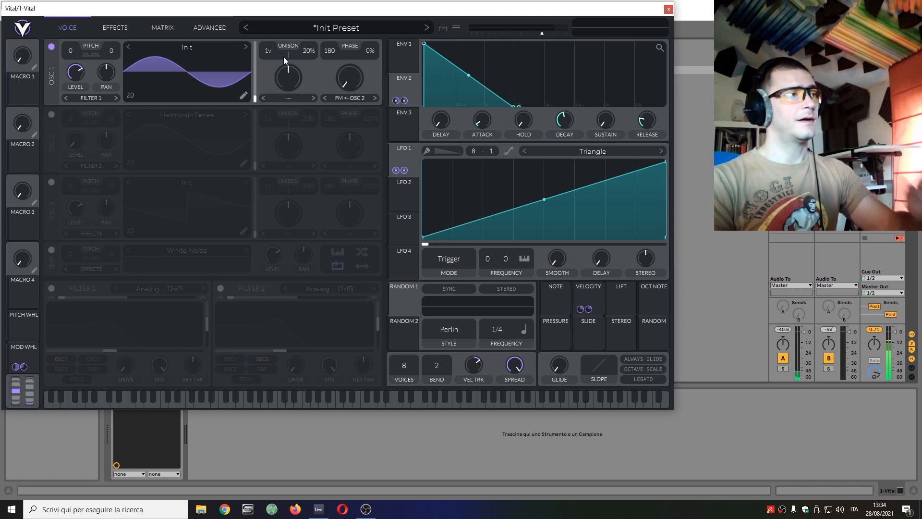
pyautogui.moveTo(269, 52)
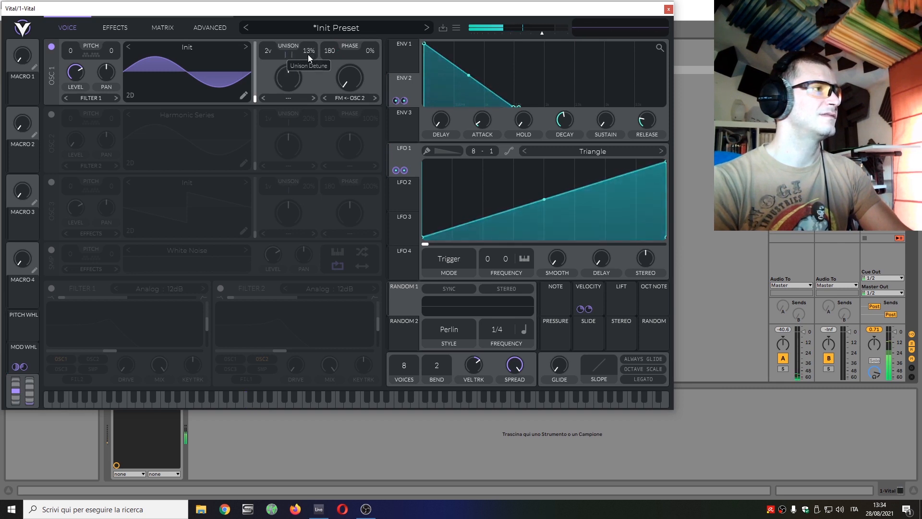
pyautogui.moveTo(308, 56); pyautogui.dragTo(305, 70)
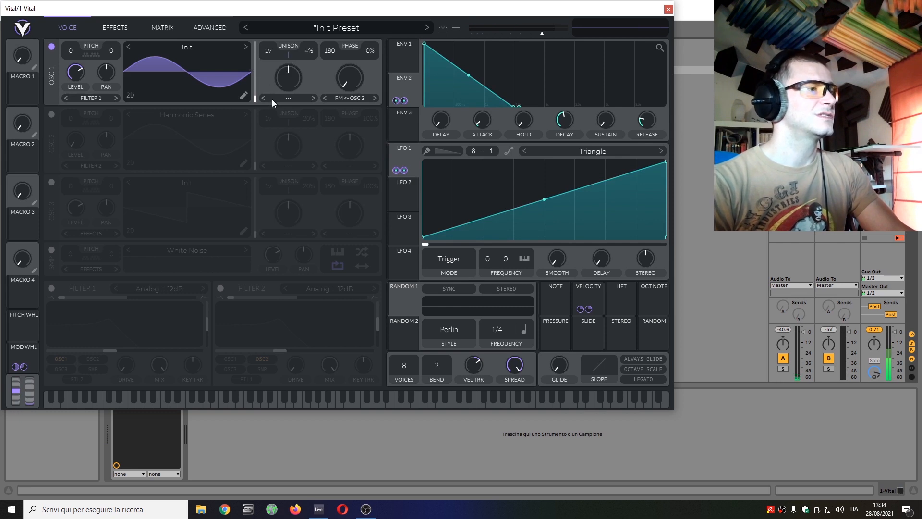
pyautogui.moveTo(619, 344)
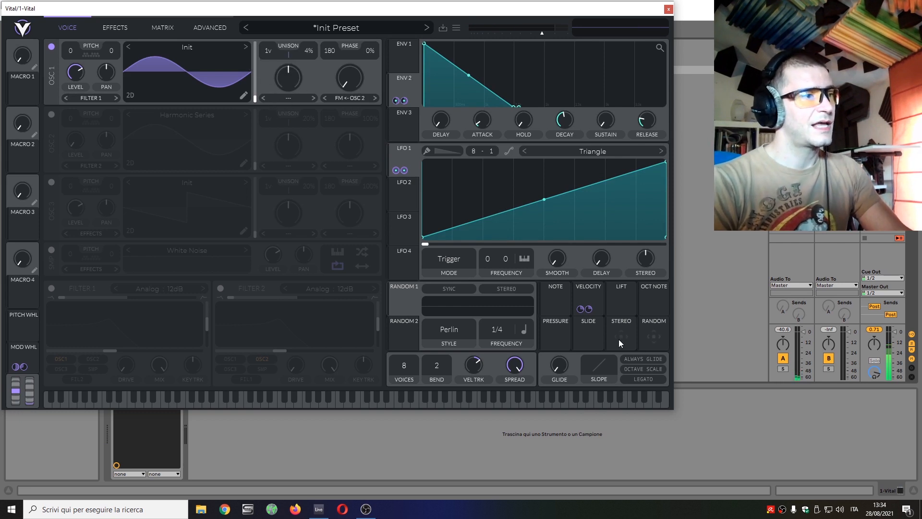
pyautogui.moveTo(493, 265)
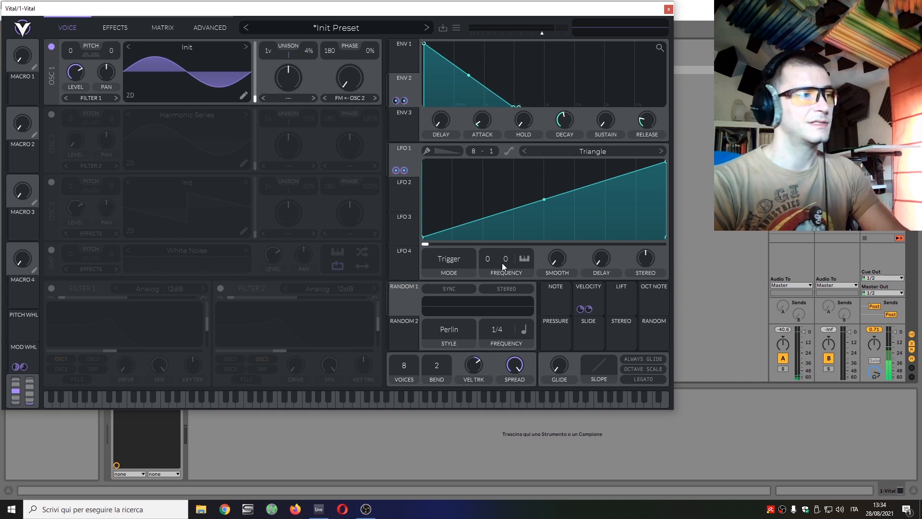
pyautogui.moveTo(582, 346)
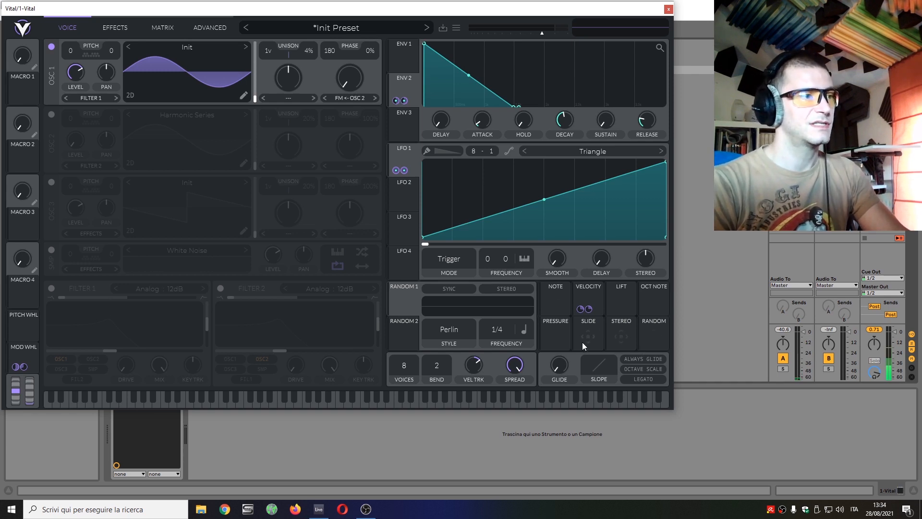
pyautogui.moveTo(621, 340)
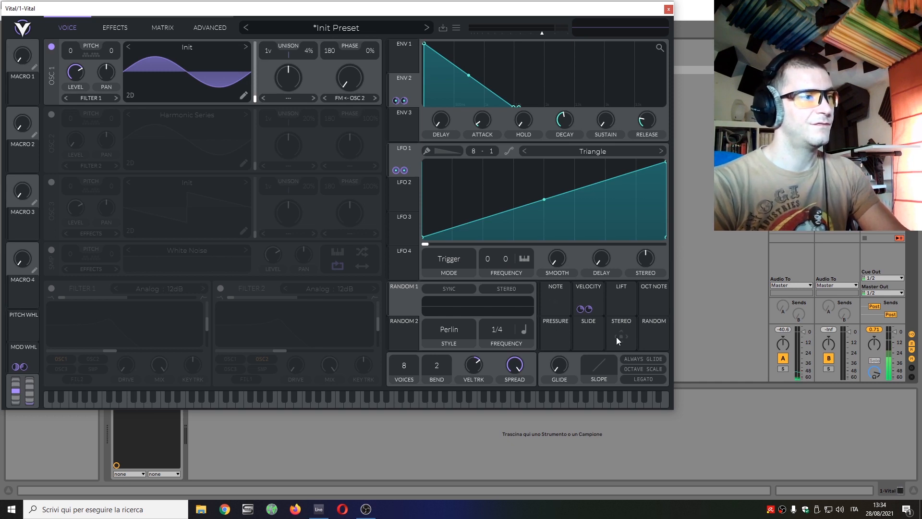
# Pick the Stereo modulation source to assign it to a patch parameter.
pyautogui.click(620, 329)
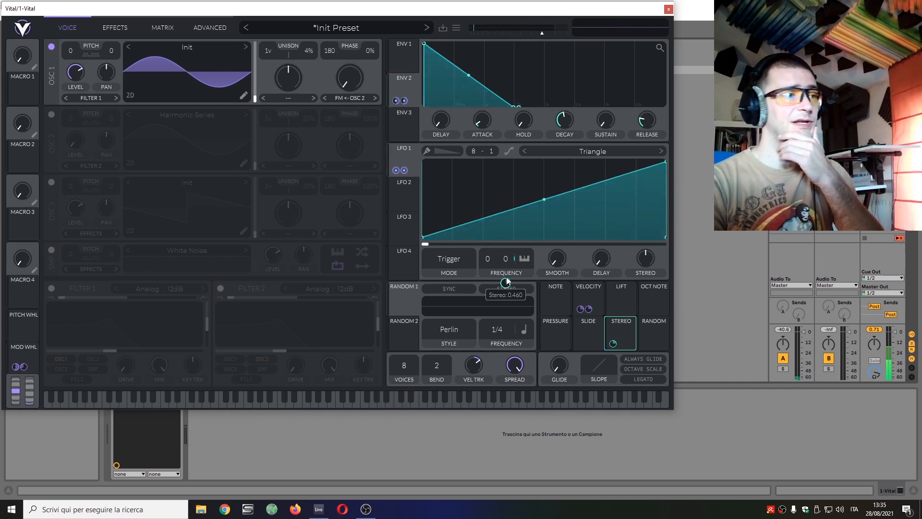
pyautogui.moveTo(644, 262)
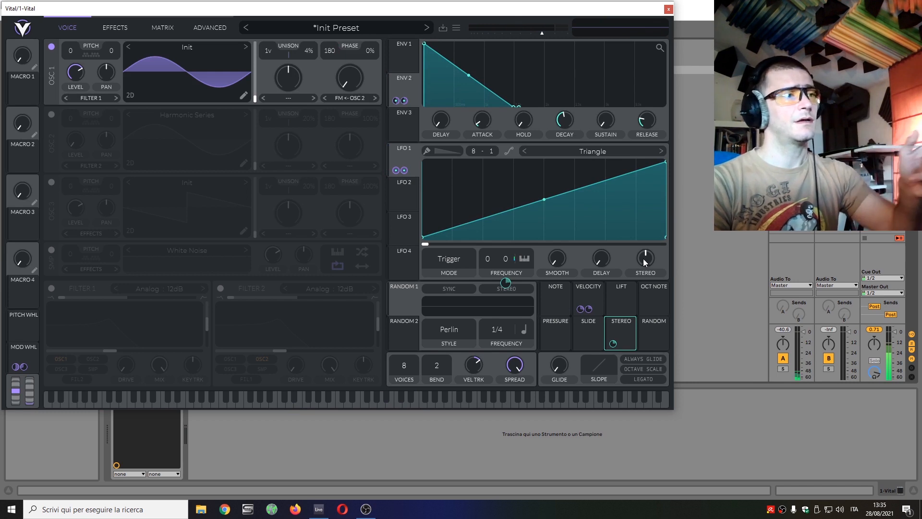
pyautogui.moveTo(644, 259)
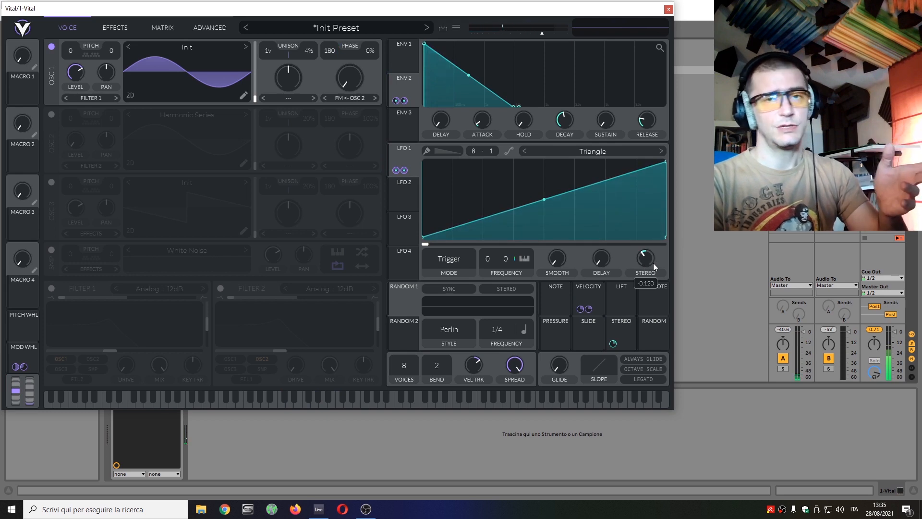
pyautogui.moveTo(652, 267)
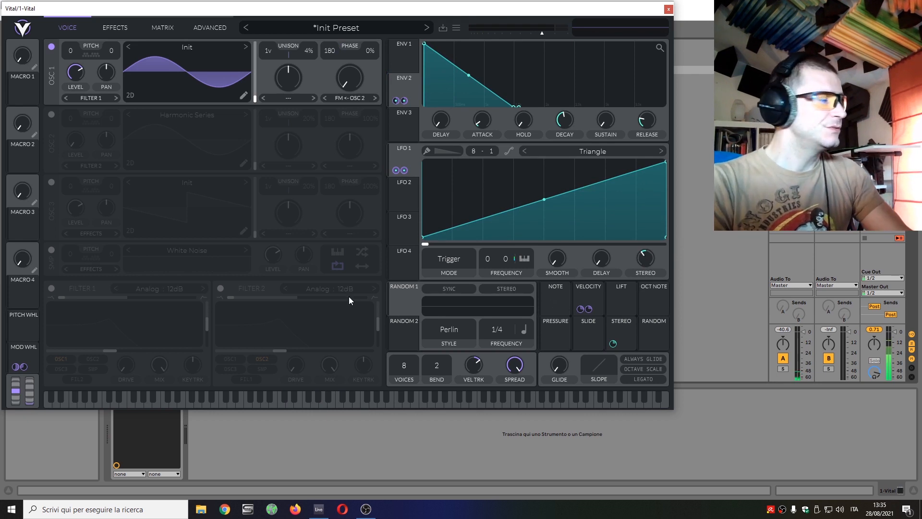
pyautogui.moveTo(380, 305)
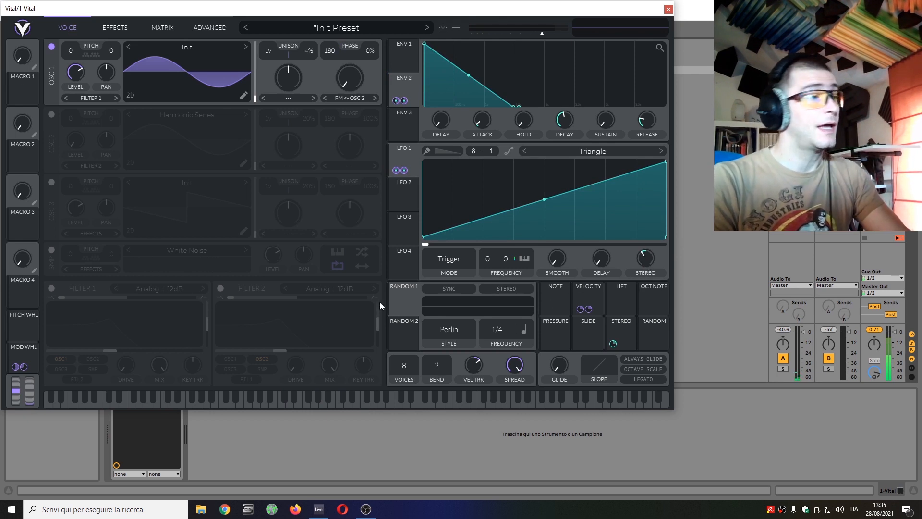
pyautogui.moveTo(394, 179)
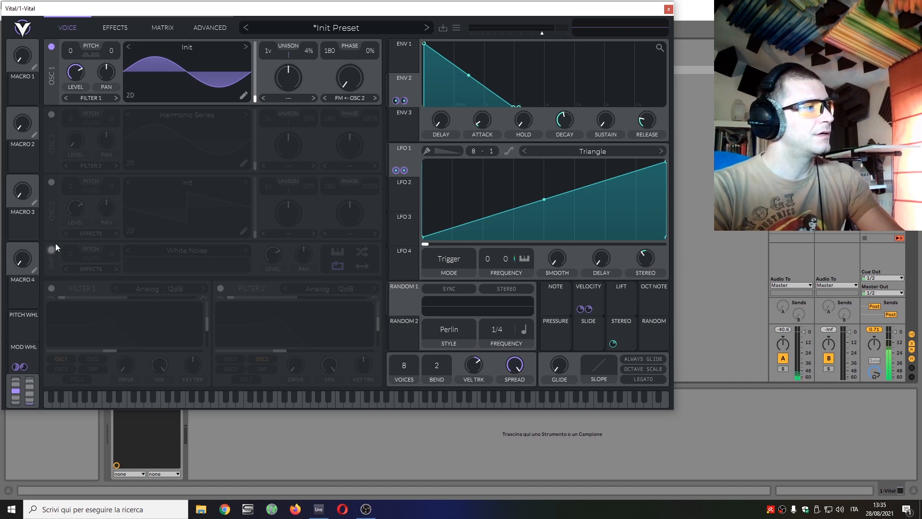
pyautogui.click(348, 97)
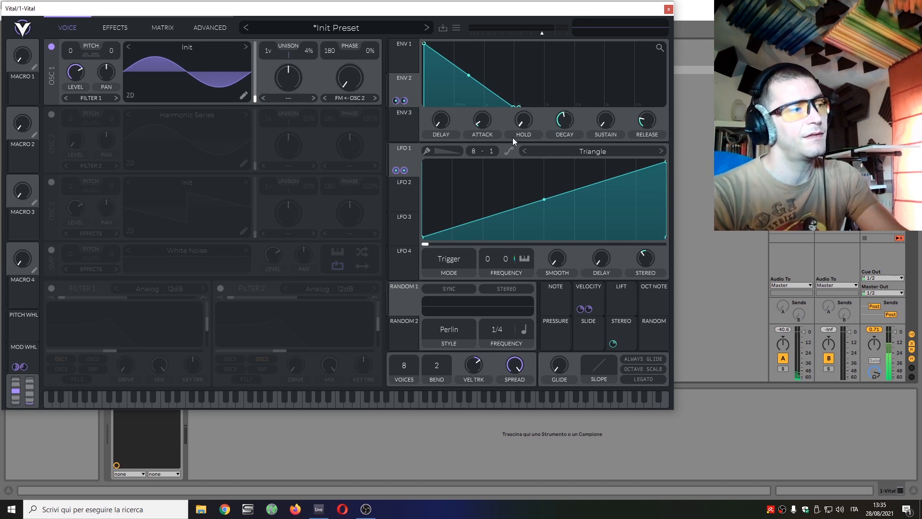
pyautogui.moveTo(283, 319)
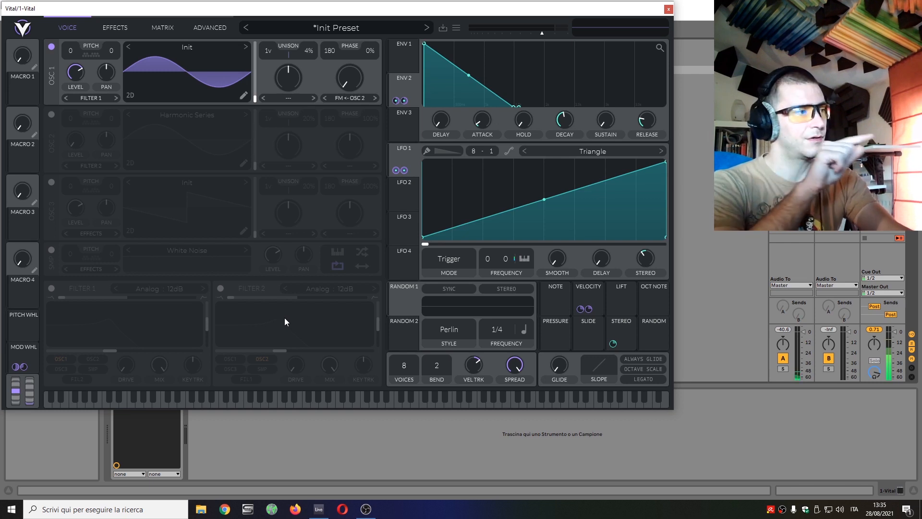
pyautogui.moveTo(323, 259)
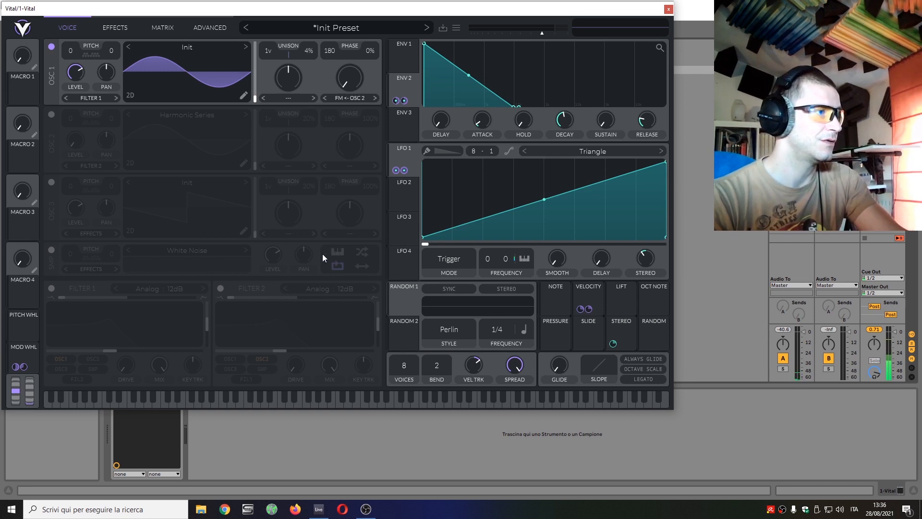
pyautogui.click(52, 247)
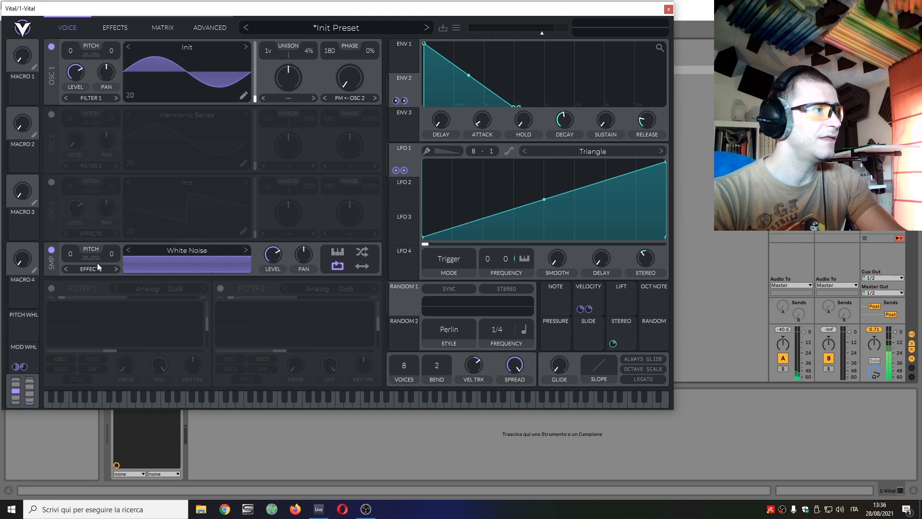
pyautogui.click(50, 248)
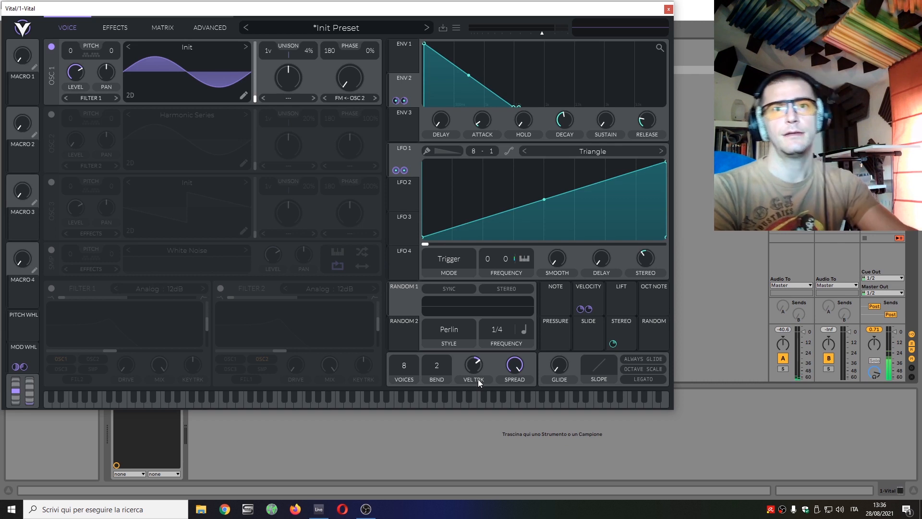
# Keytrack Random 1's rate and route it bipolarly to Oscillator 1's phase.
pyautogui.click(497, 328)
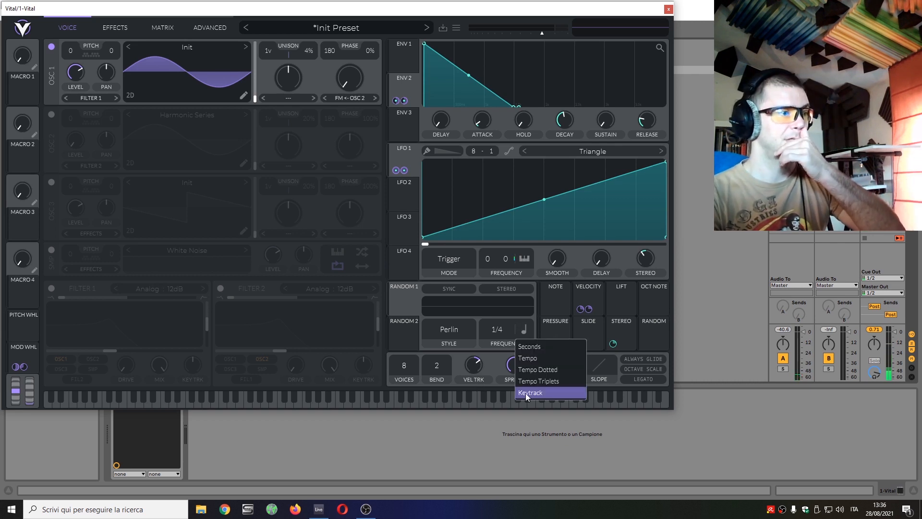
pyautogui.click(530, 393)
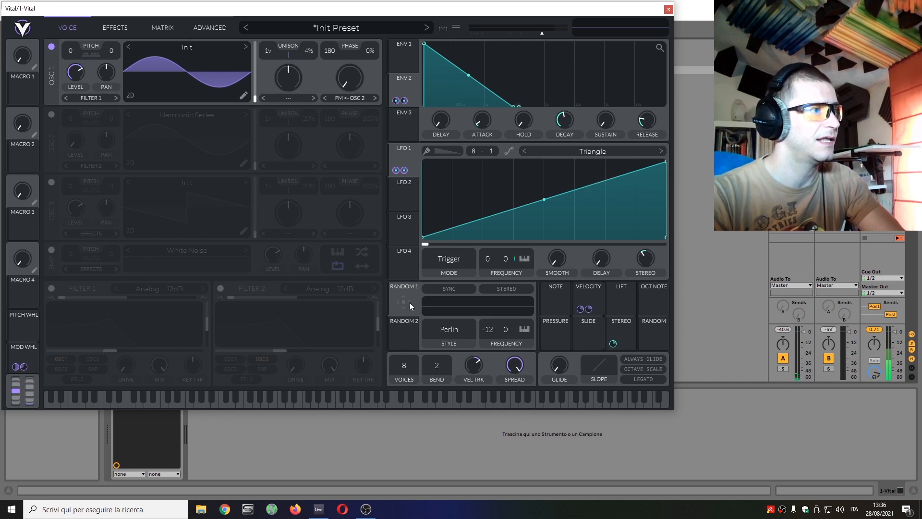
pyautogui.click(404, 300)
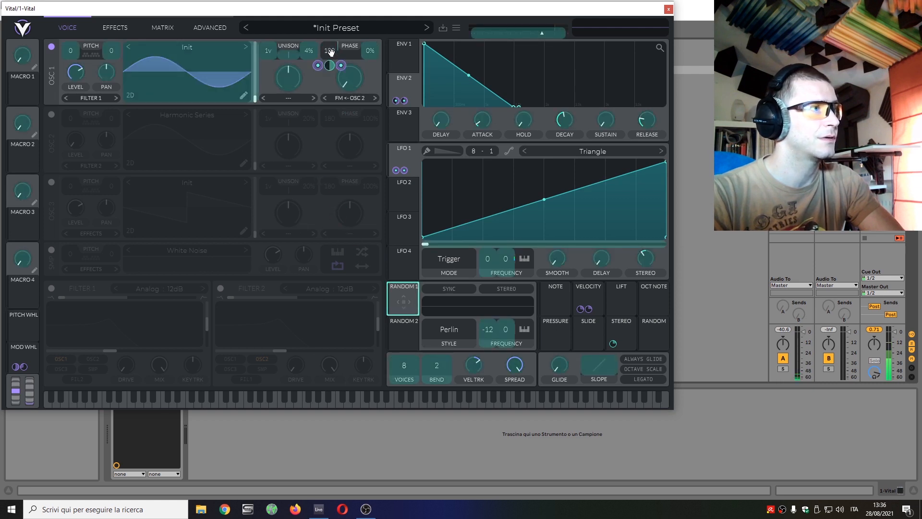
pyautogui.rightClick(329, 50)
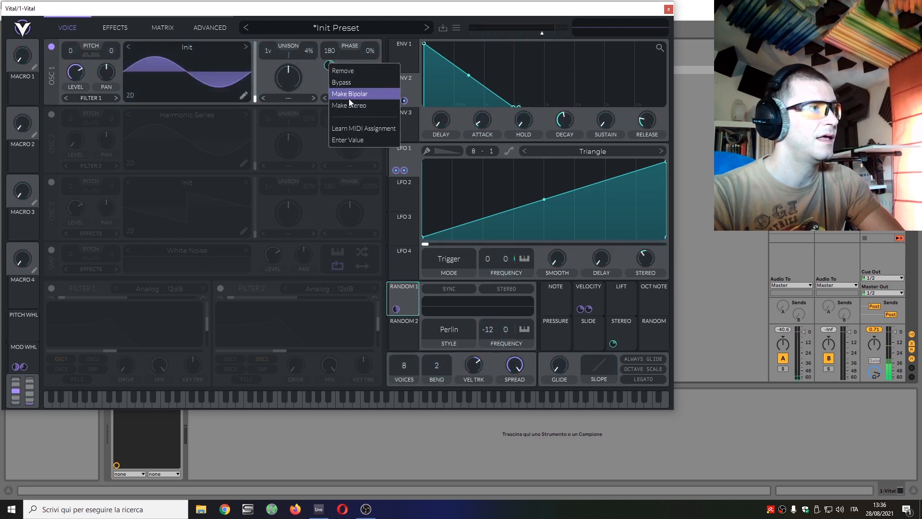
pyautogui.click(349, 94)
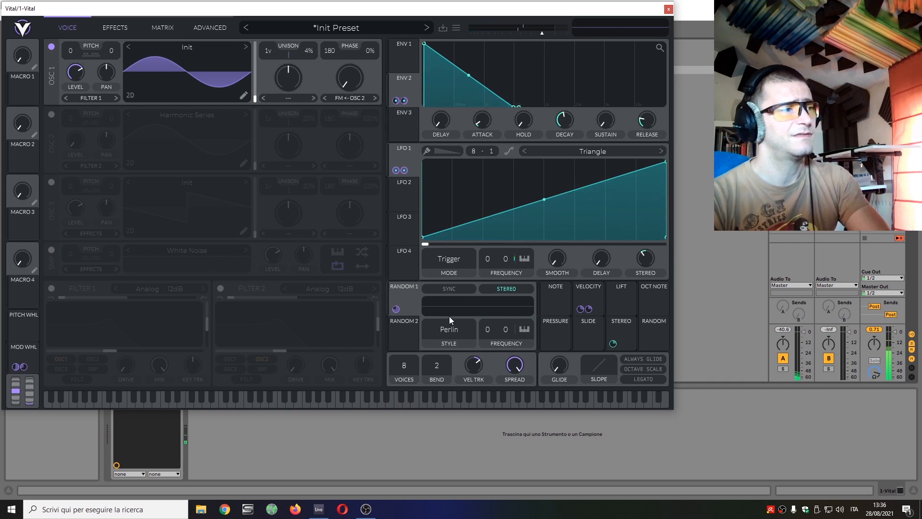
pyautogui.click(449, 328)
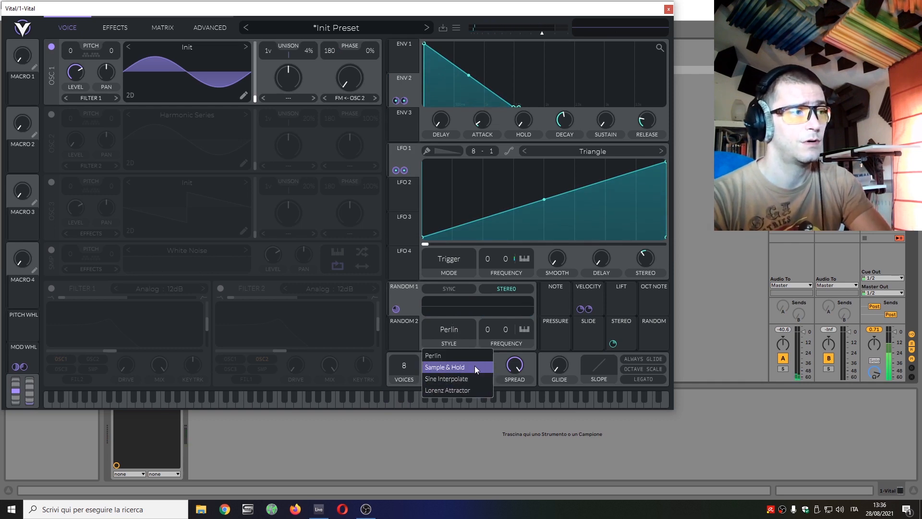
pyautogui.click(445, 366)
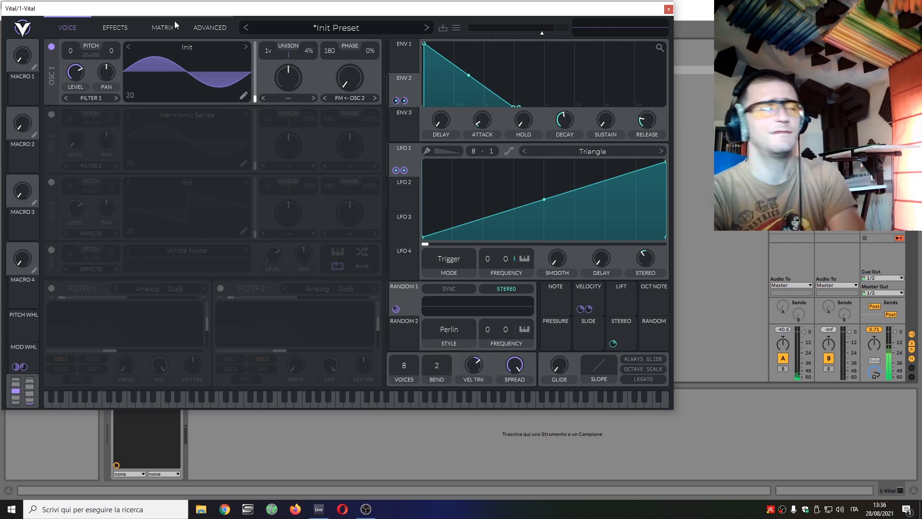
pyautogui.moveTo(247, 157)
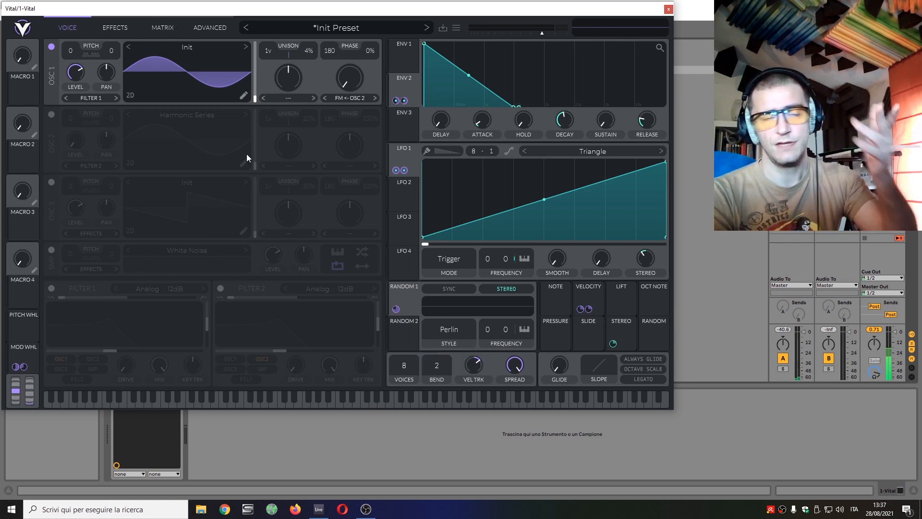
pyautogui.moveTo(268, 125)
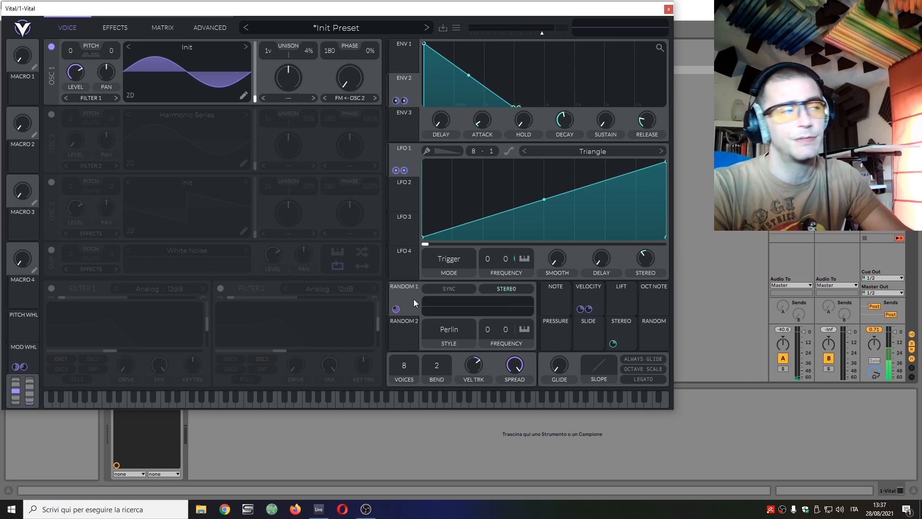
# In the matrix, retarget row 10's Random 1 route to LFO 1 Tune.
pyautogui.click(162, 27)
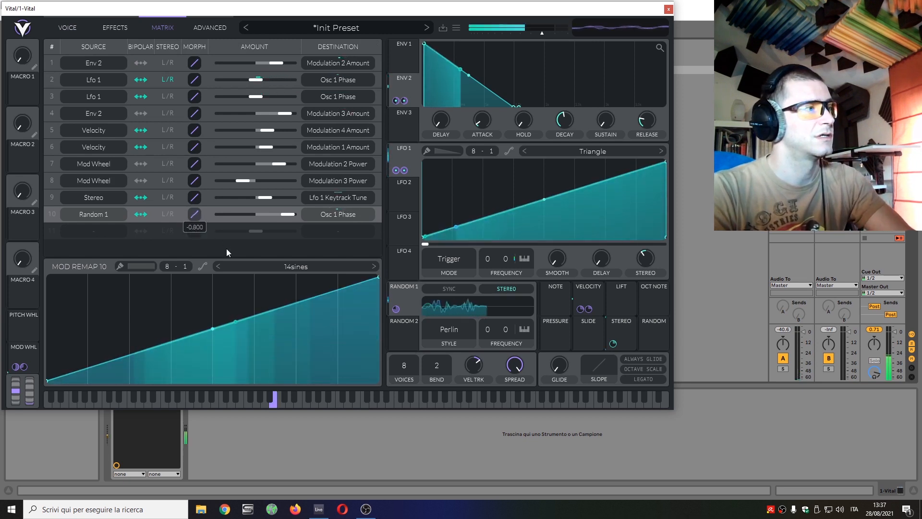
pyautogui.moveTo(241, 213); pyautogui.dragTo(288, 214)
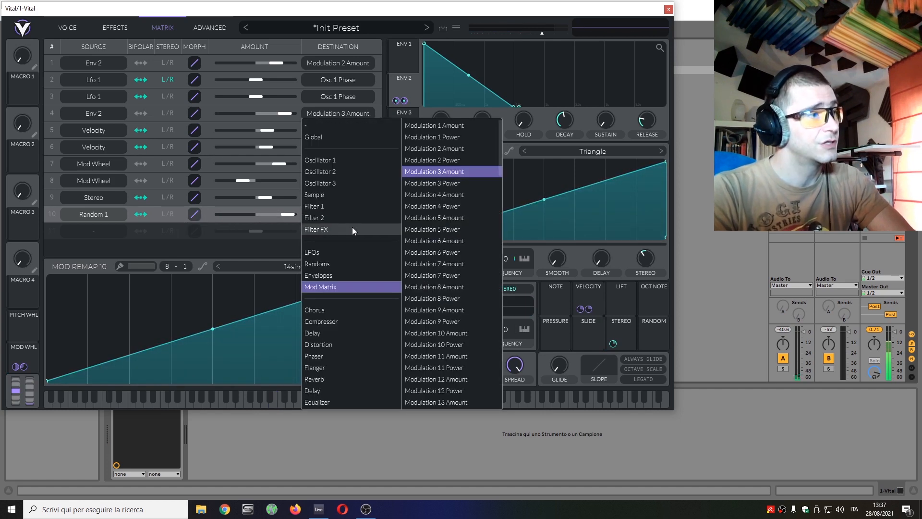
pyautogui.moveTo(320, 243)
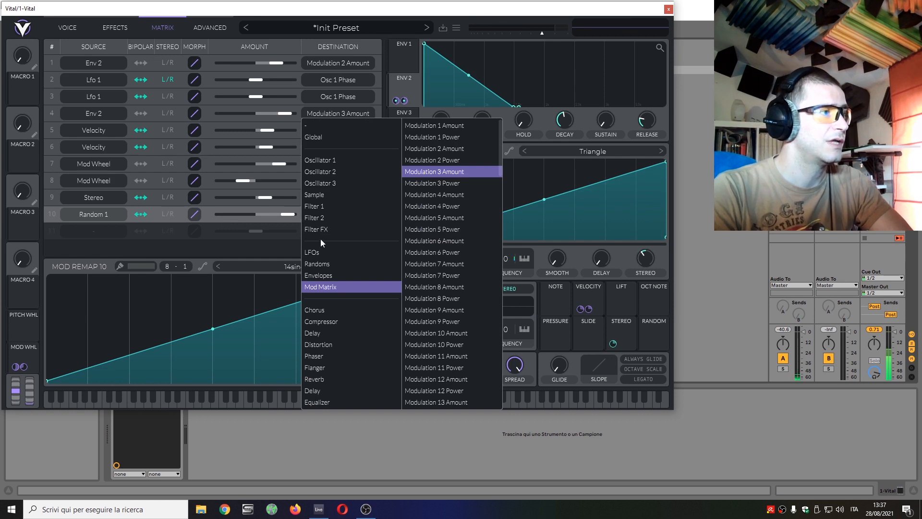
pyautogui.click(312, 252)
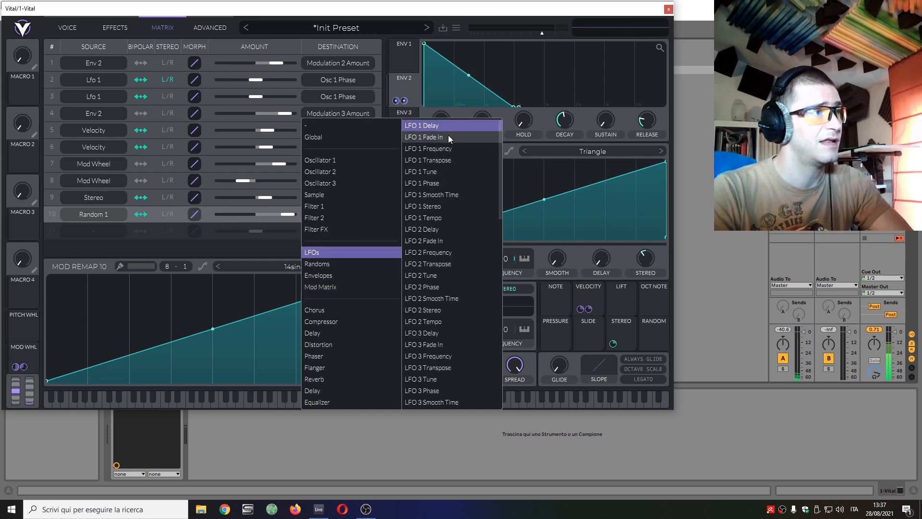
pyautogui.moveTo(445, 170)
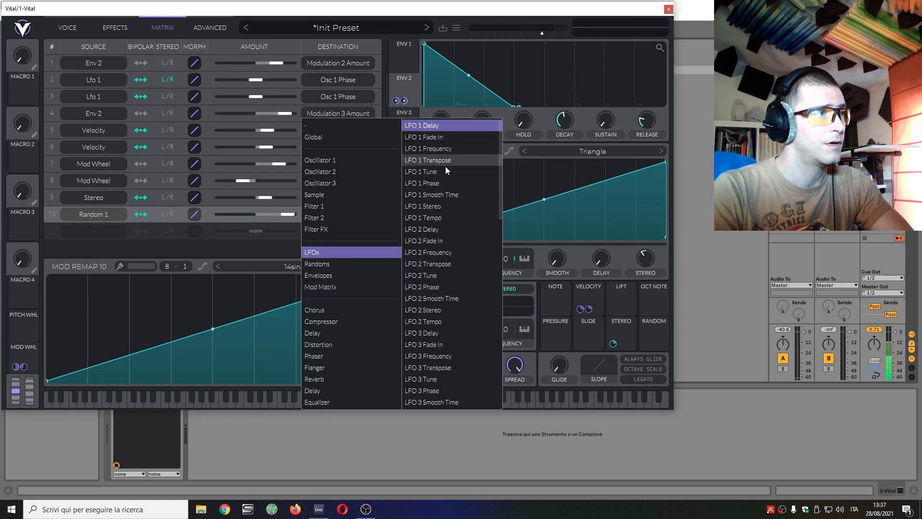
pyautogui.moveTo(438, 171)
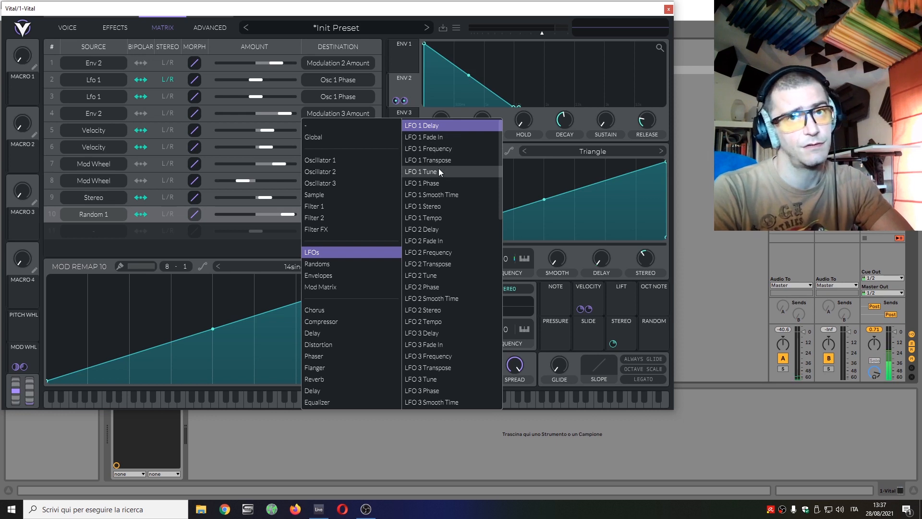
pyautogui.moveTo(438, 171)
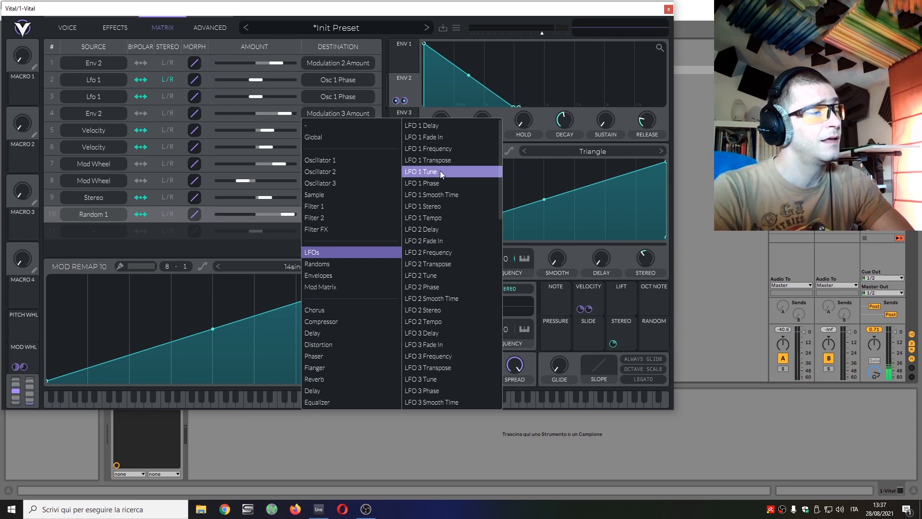
pyautogui.click(422, 171)
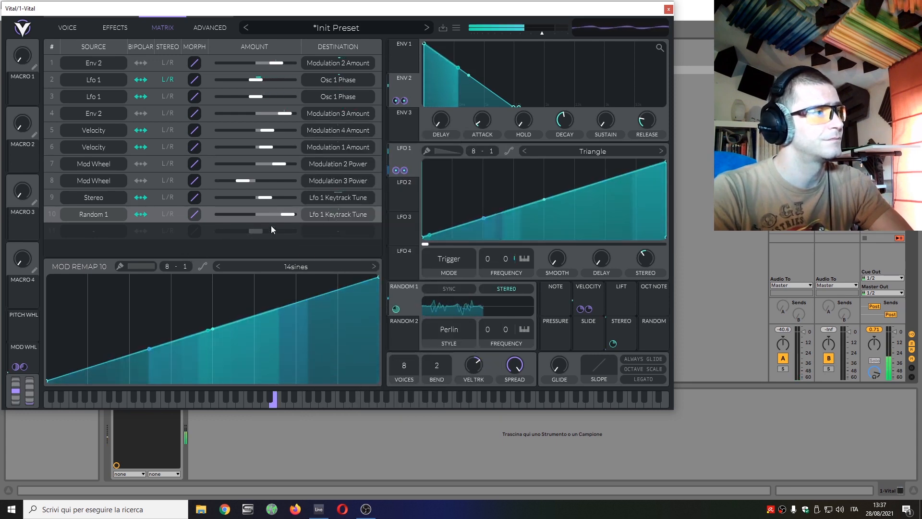
# Route Random 1 to LFO 1 Transpose near full amount and set its style to Sample & Hold.
pyautogui.moveTo(256, 214); pyautogui.dragTo(288, 214)
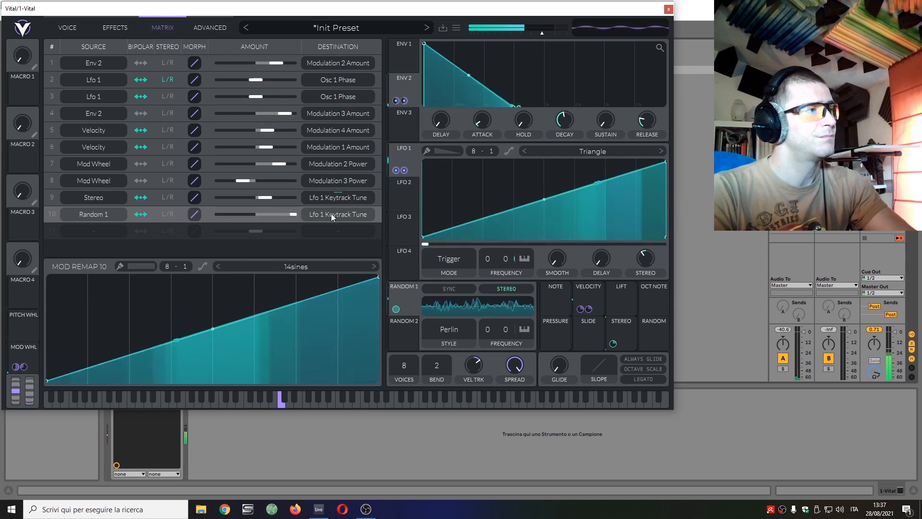
pyautogui.click(337, 214)
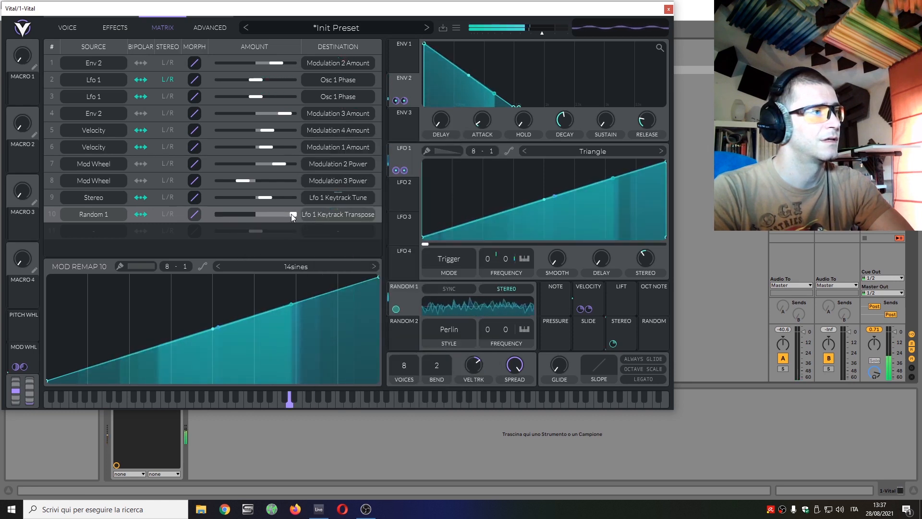
pyautogui.moveTo(291, 214); pyautogui.dragTo(265, 215)
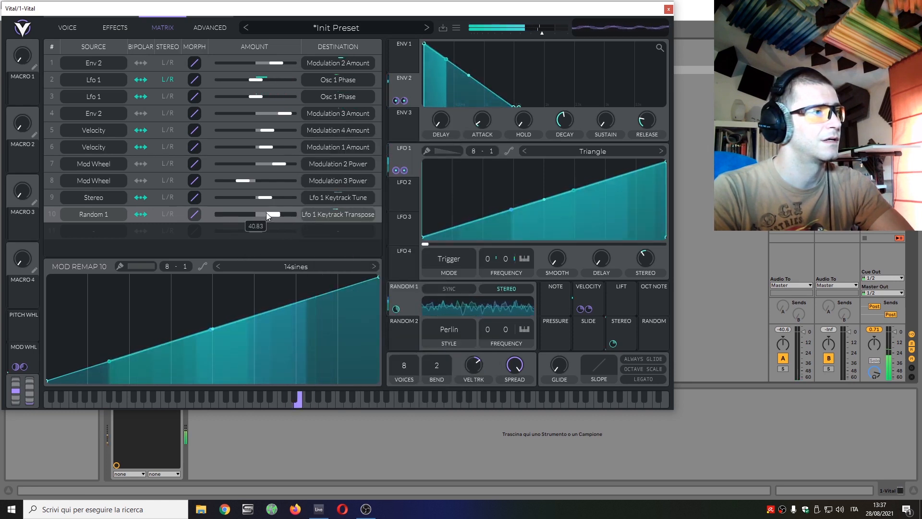
pyautogui.moveTo(265, 214); pyautogui.dragTo(285, 214)
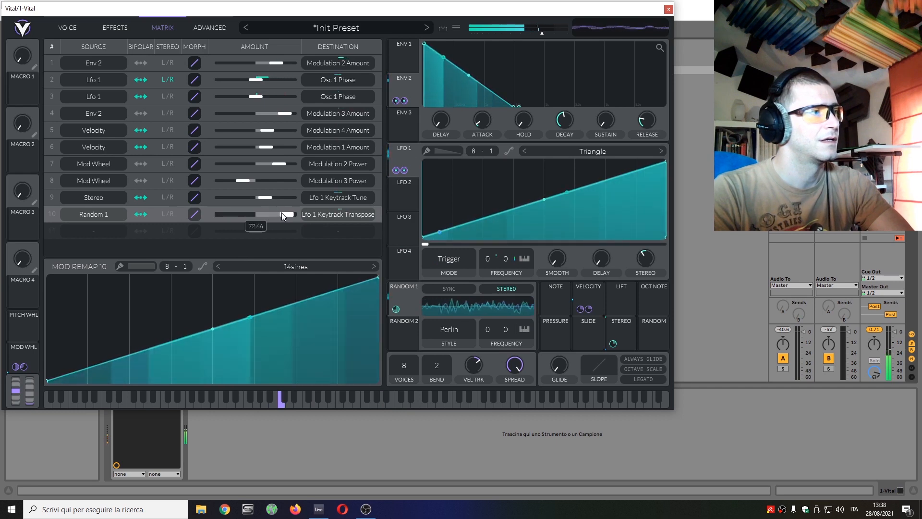
pyautogui.moveTo(288, 214); pyautogui.dragTo(282, 214)
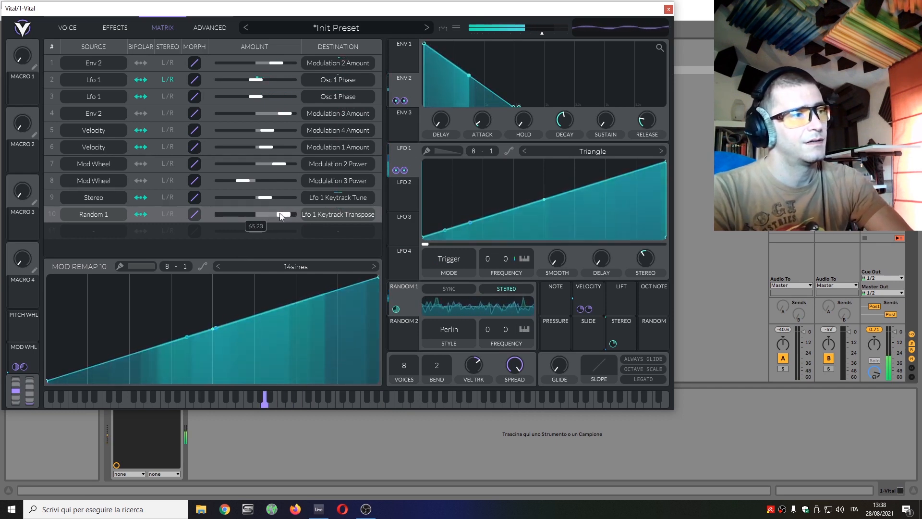
pyautogui.moveTo(283, 213); pyautogui.dragTo(262, 214)
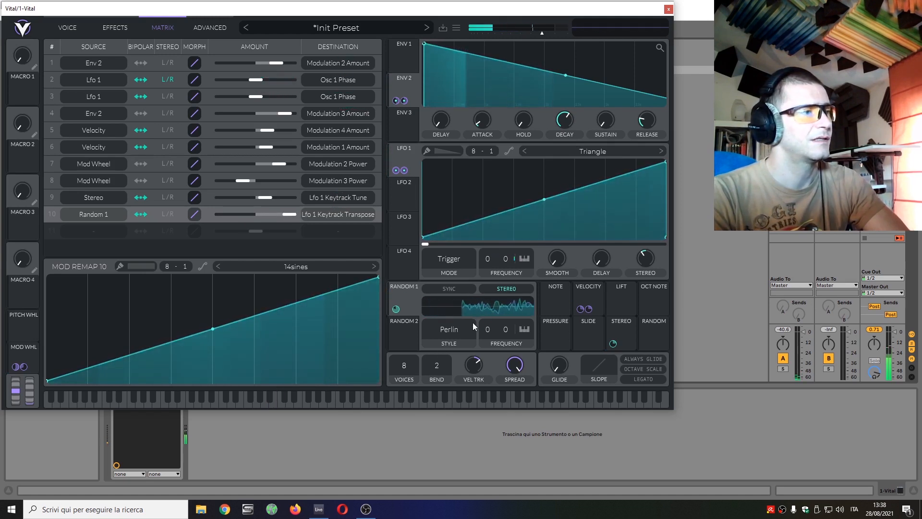
pyautogui.click(448, 328)
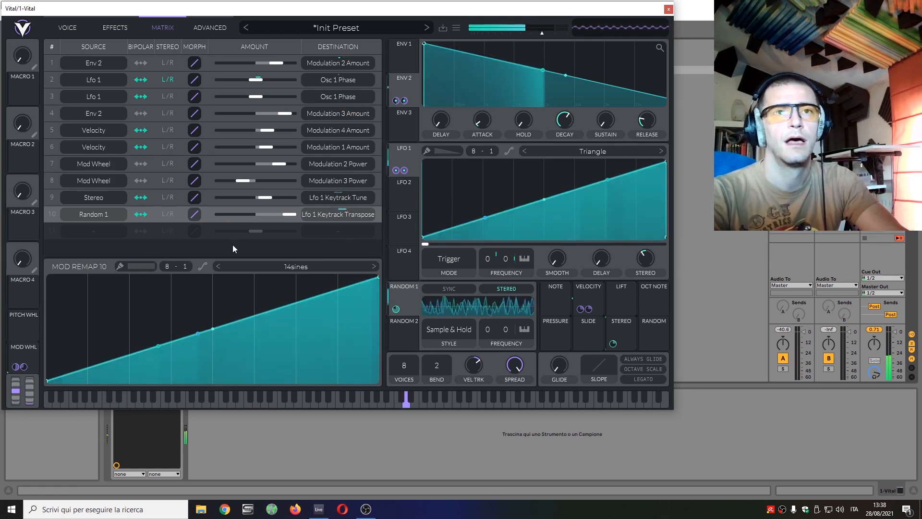
pyautogui.click(114, 28)
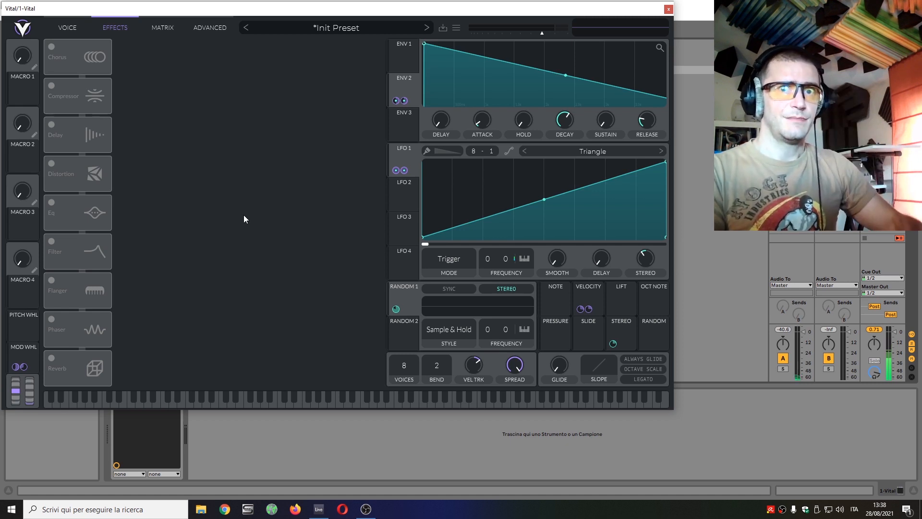
# Switch on the Delay and Reverb effects, then go back to the oscillator page.
pyautogui.click(264, 397)
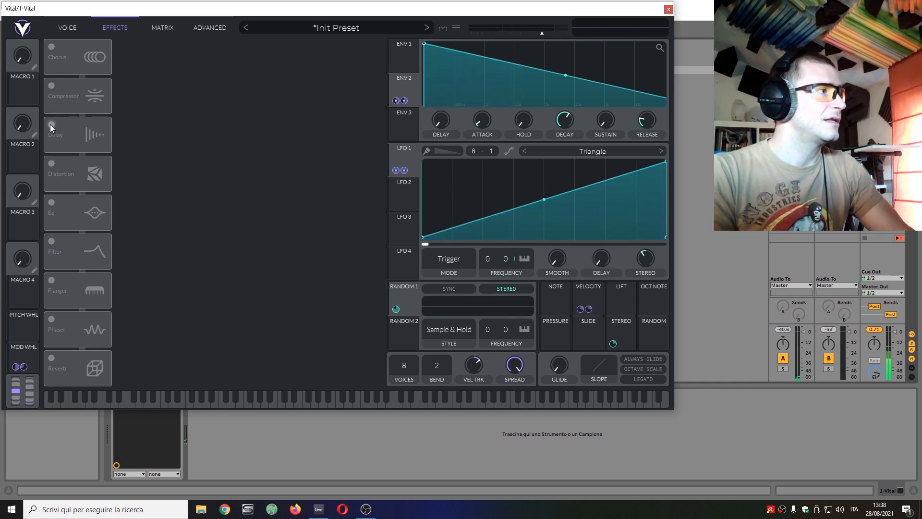
pyautogui.click(52, 125)
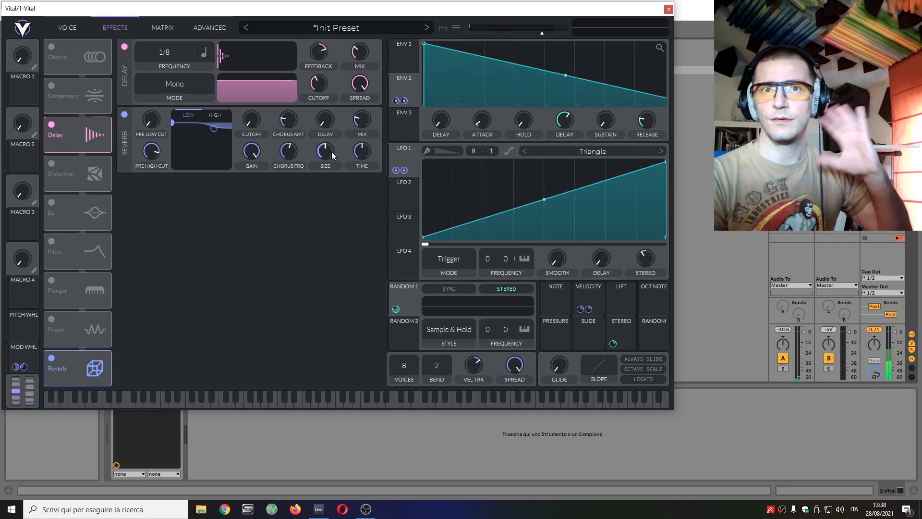
pyautogui.moveTo(65, 42)
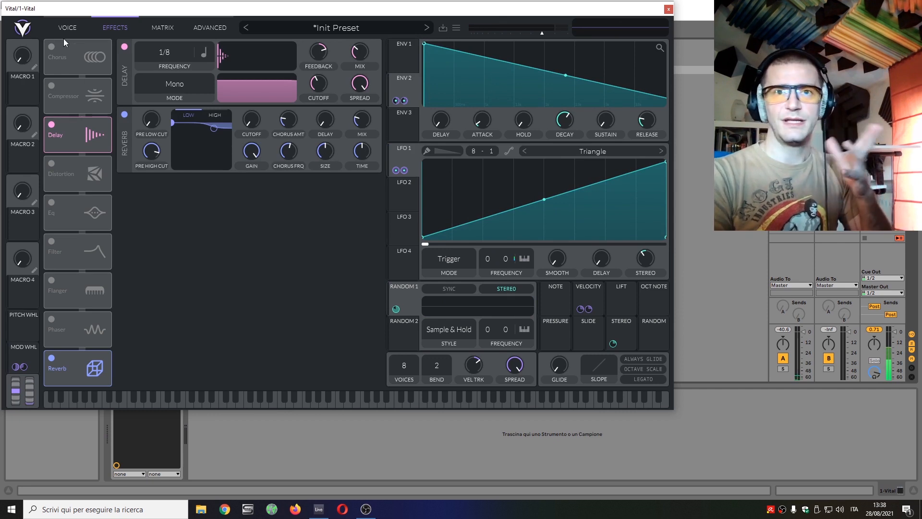
pyautogui.click(67, 28)
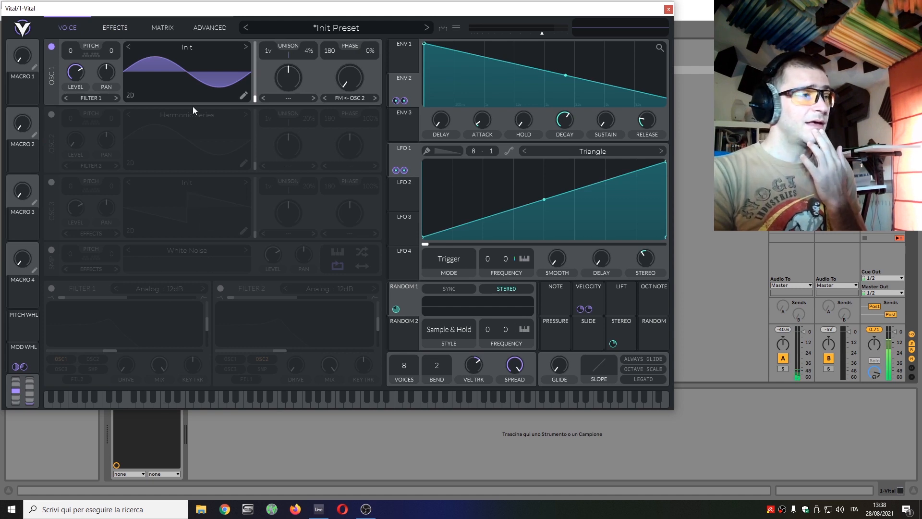
pyautogui.moveTo(215, 175)
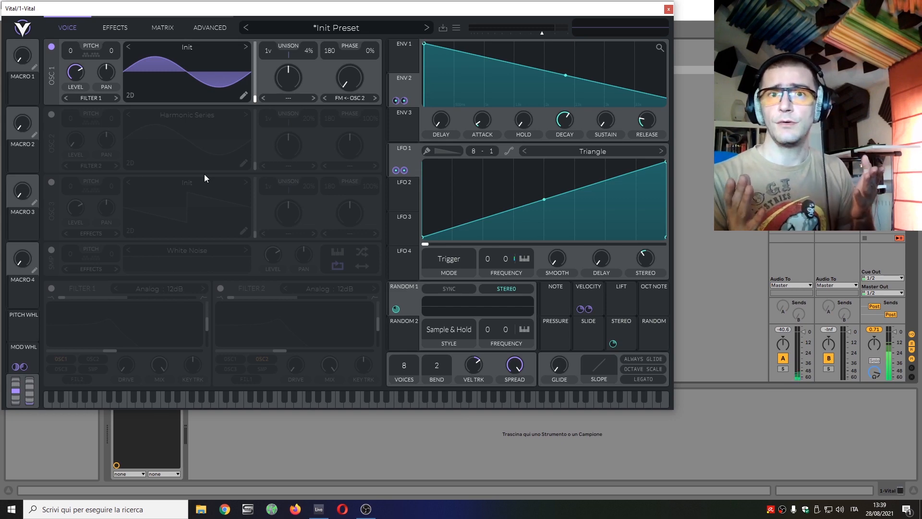
pyautogui.moveTo(134, 461)
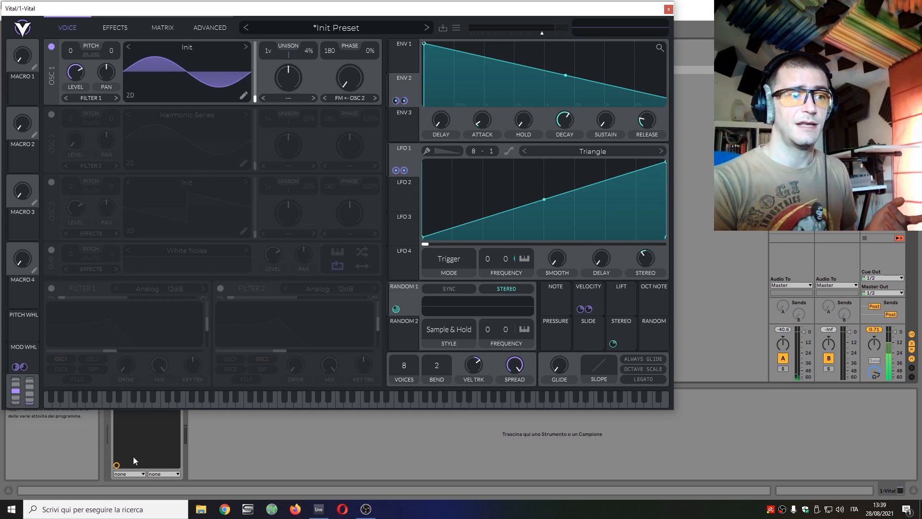